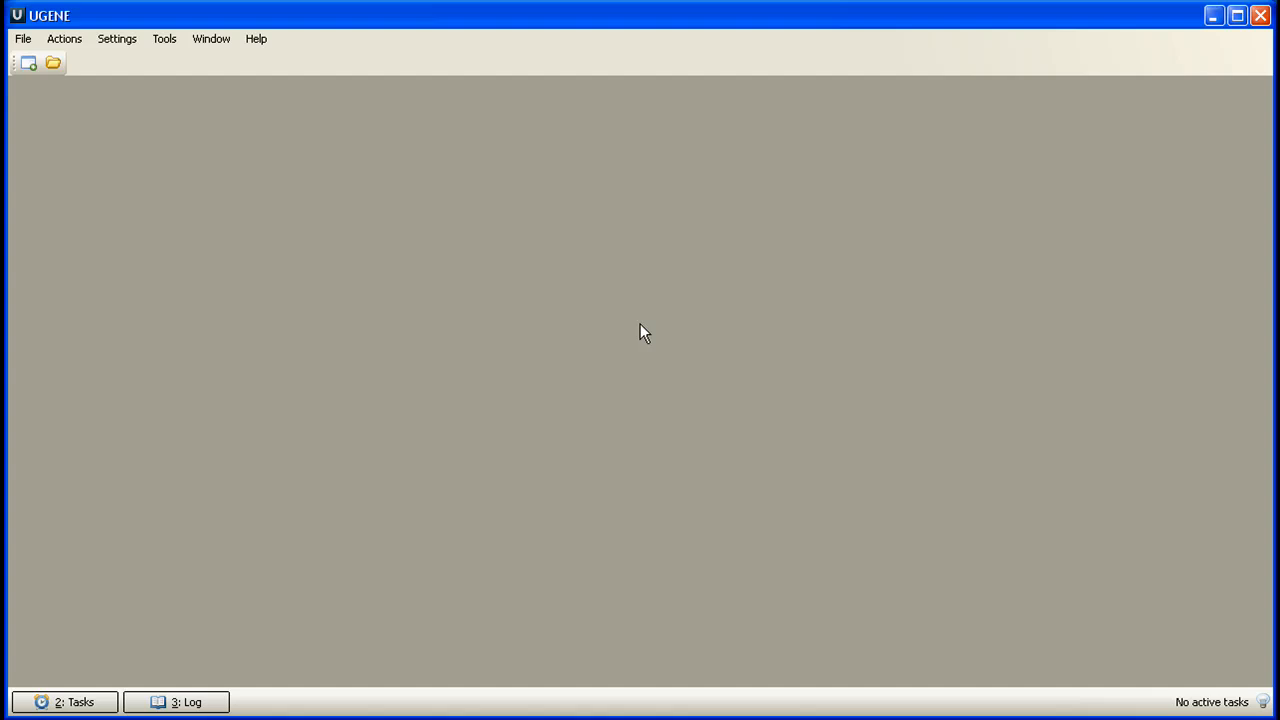
{"action": "mouse_move", "coordinate": [633, 327]}
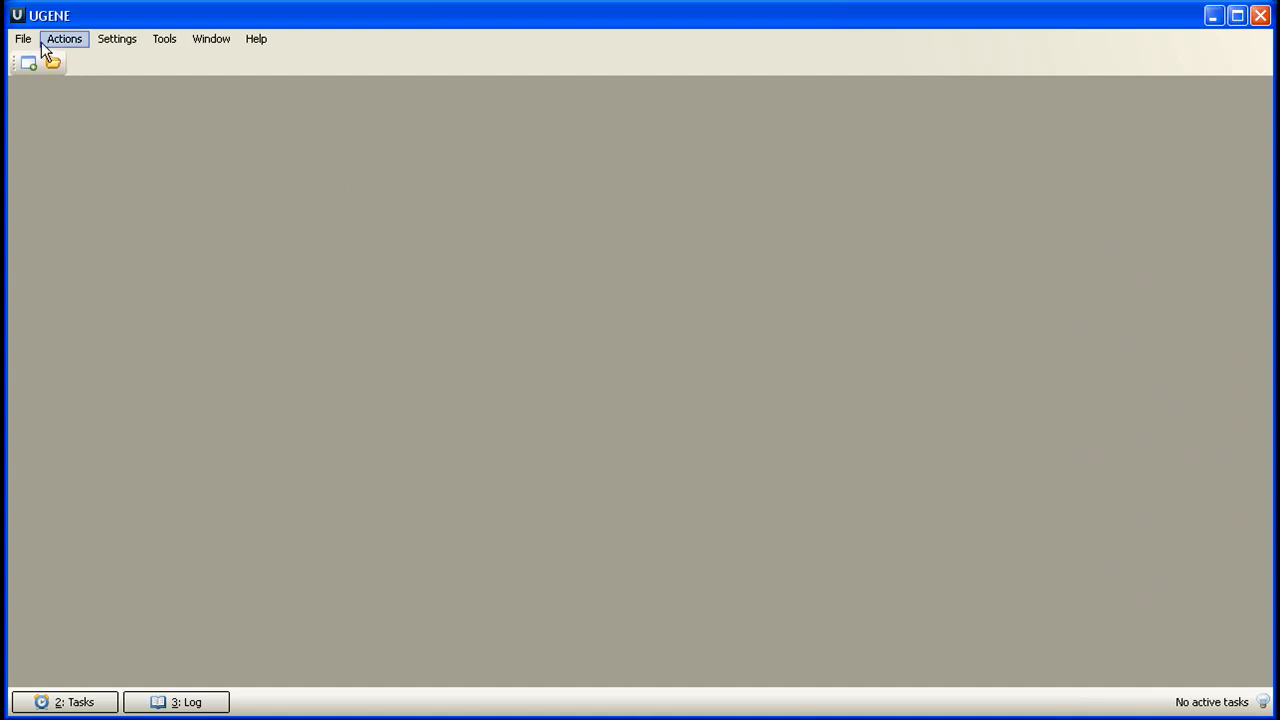
Fetch GenBank record AY027935 from NCBI as a DNA sequence.
{"action": "left_click", "coordinate": [22, 38]}
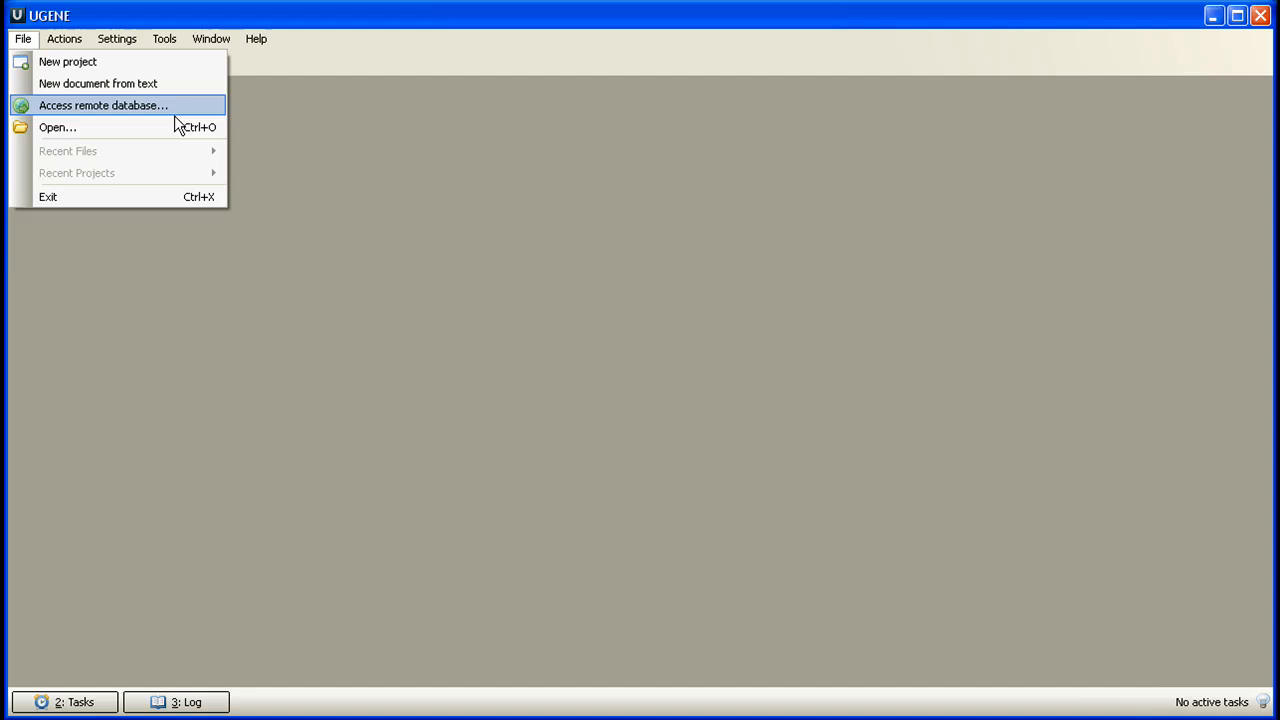
{"action": "left_click", "coordinate": [103, 105]}
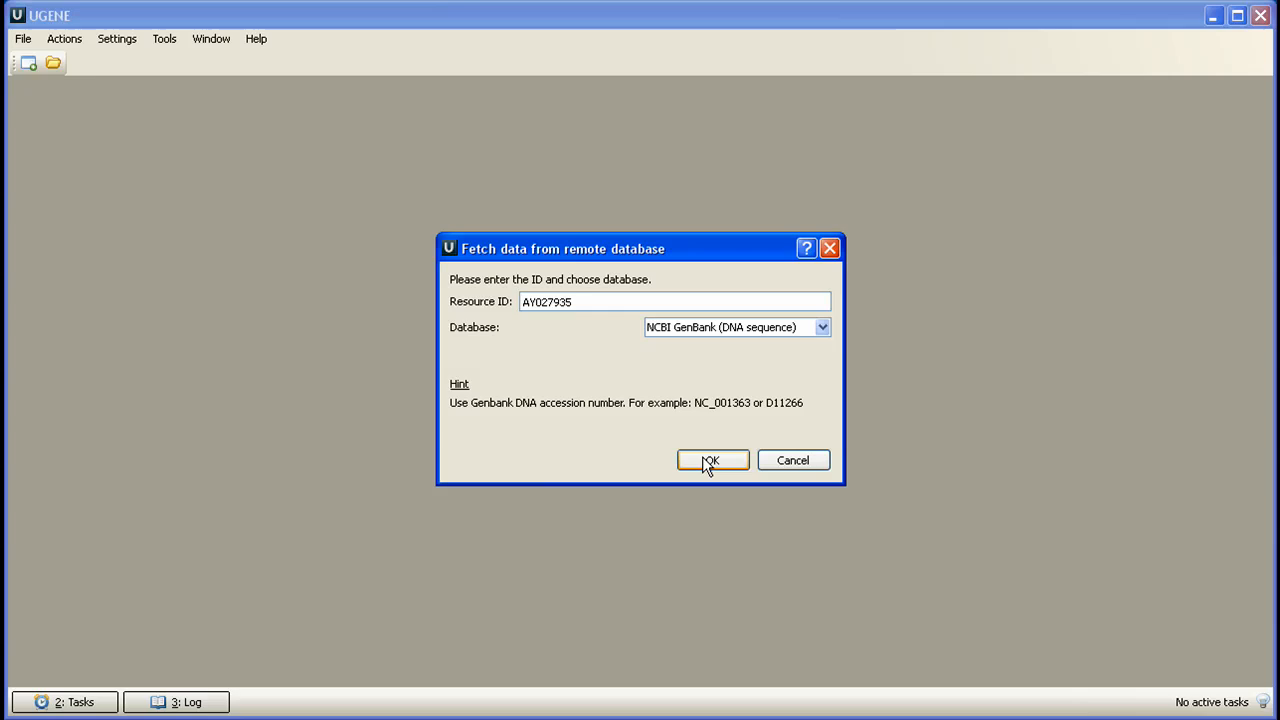
{"action": "left_click", "coordinate": [711, 460]}
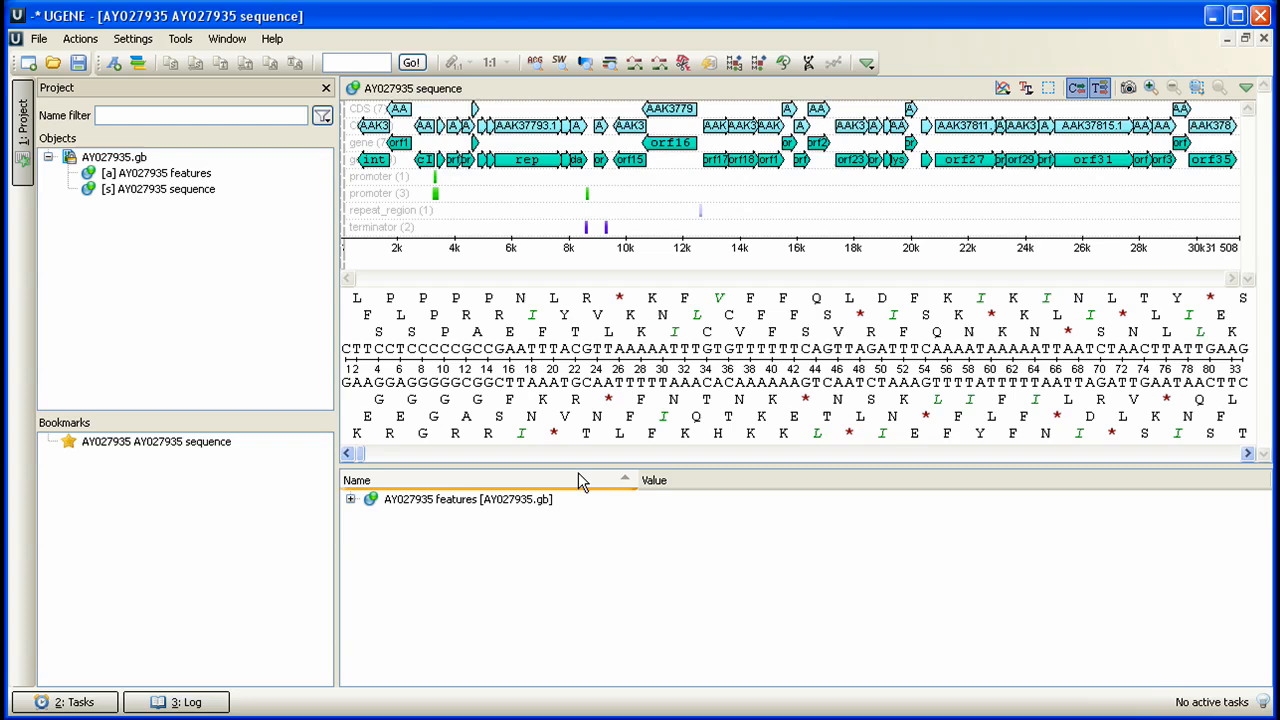
Expand the AY027935 feature groups to list terminator and promoter annotations.
{"action": "left_click", "coordinate": [350, 499]}
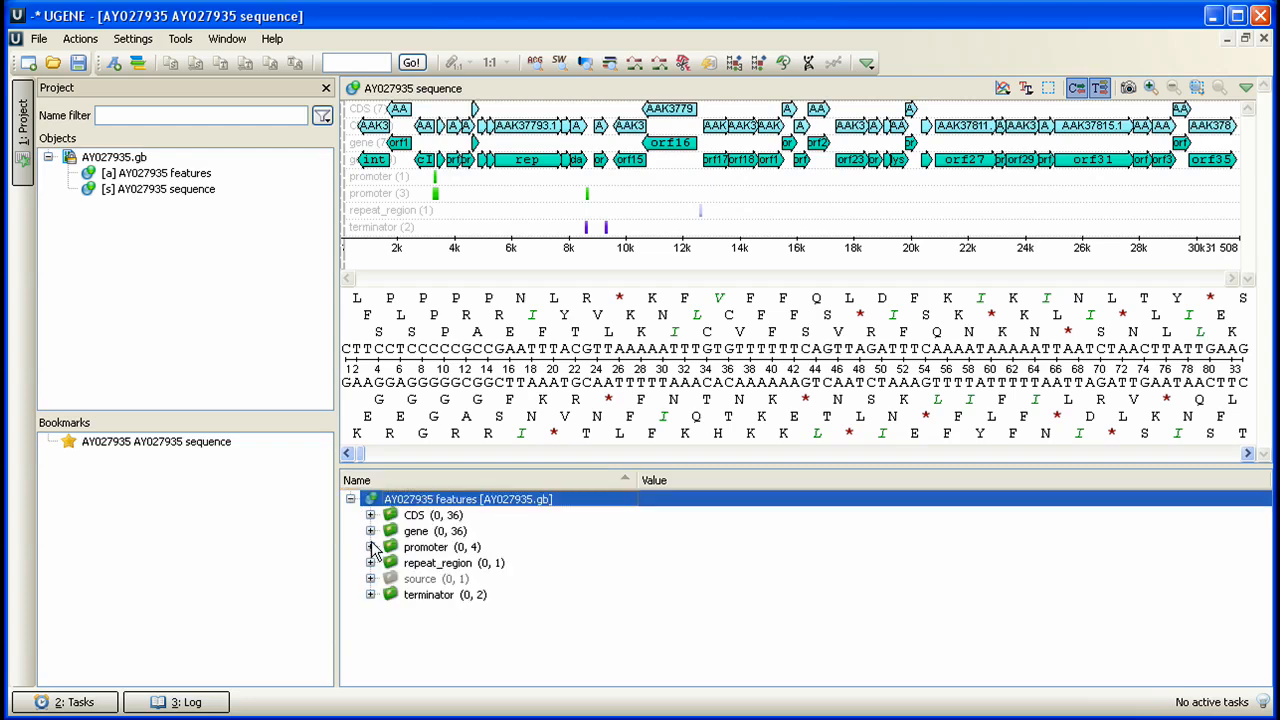
{"action": "left_click", "coordinate": [371, 594]}
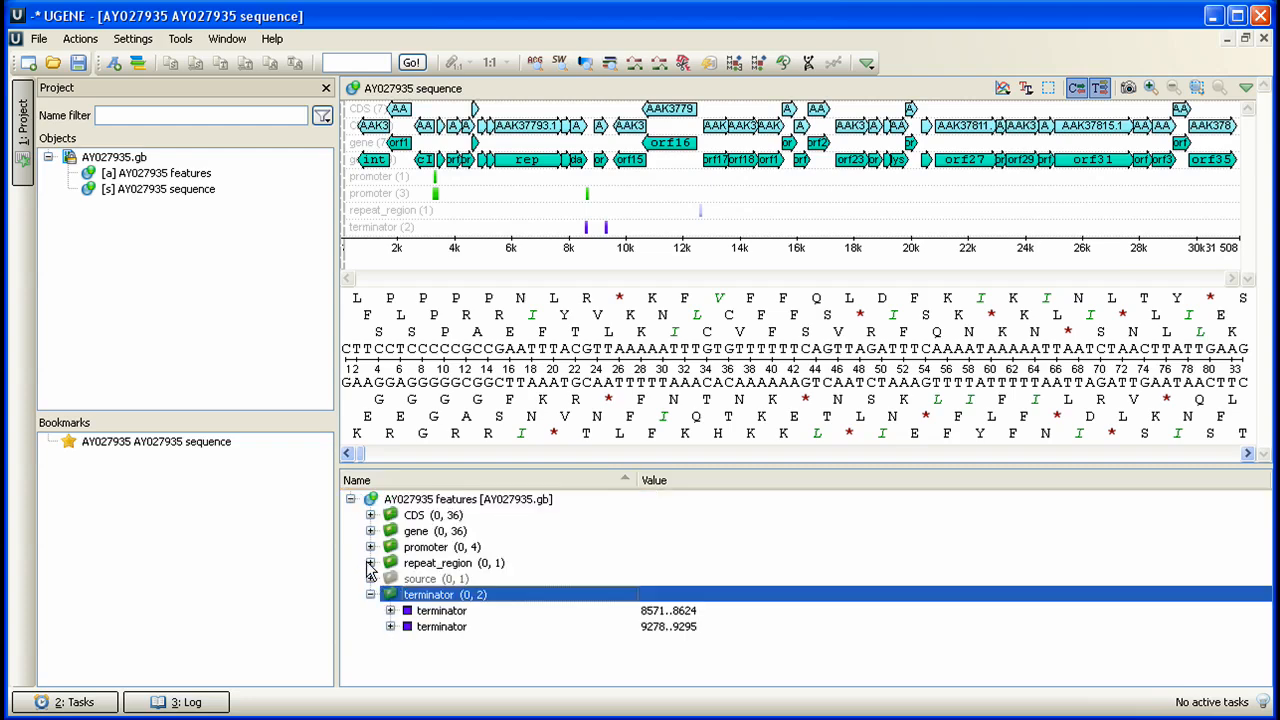
{"action": "left_click", "coordinate": [370, 547]}
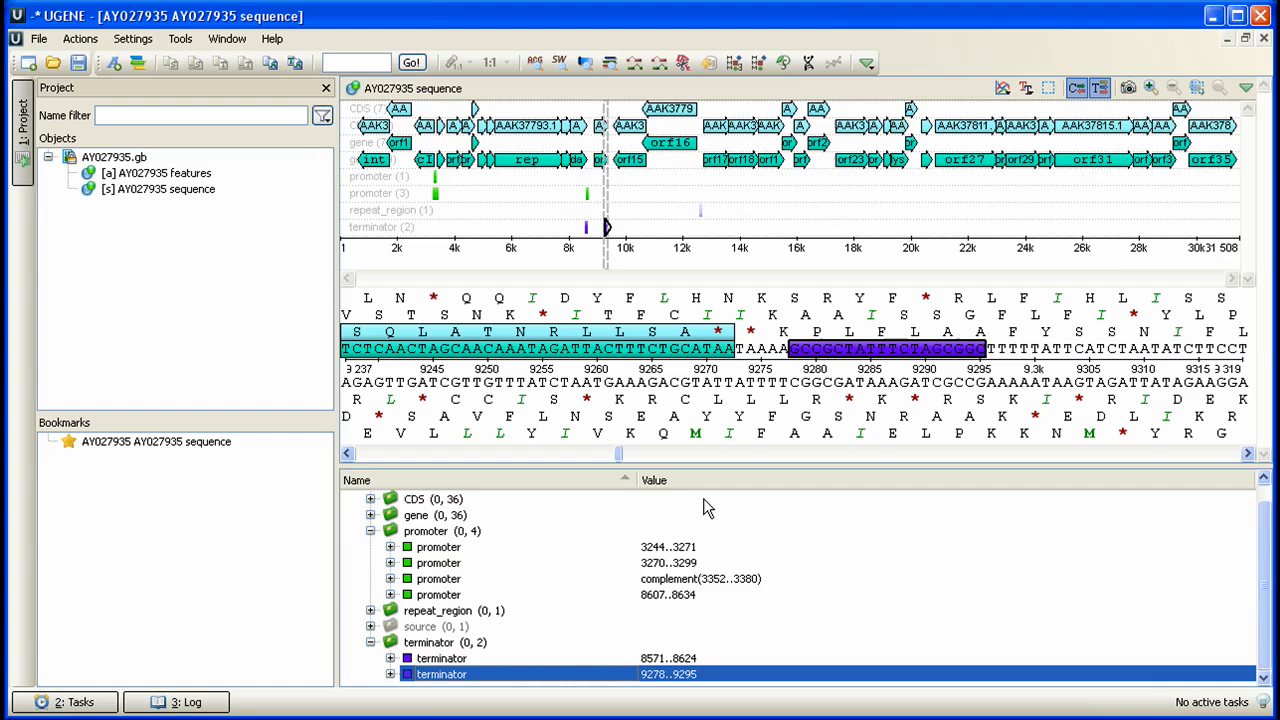
{"action": "mouse_move", "coordinate": [710, 673]}
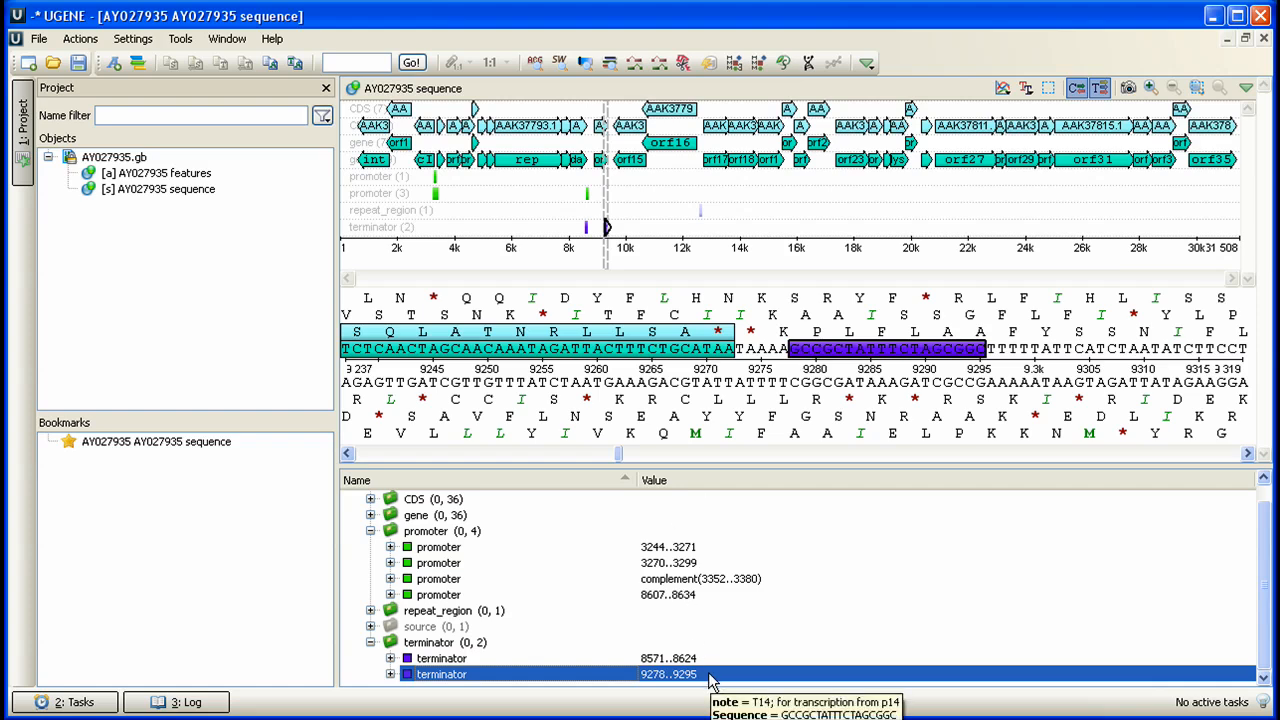
{"action": "mouse_move", "coordinate": [815, 398]}
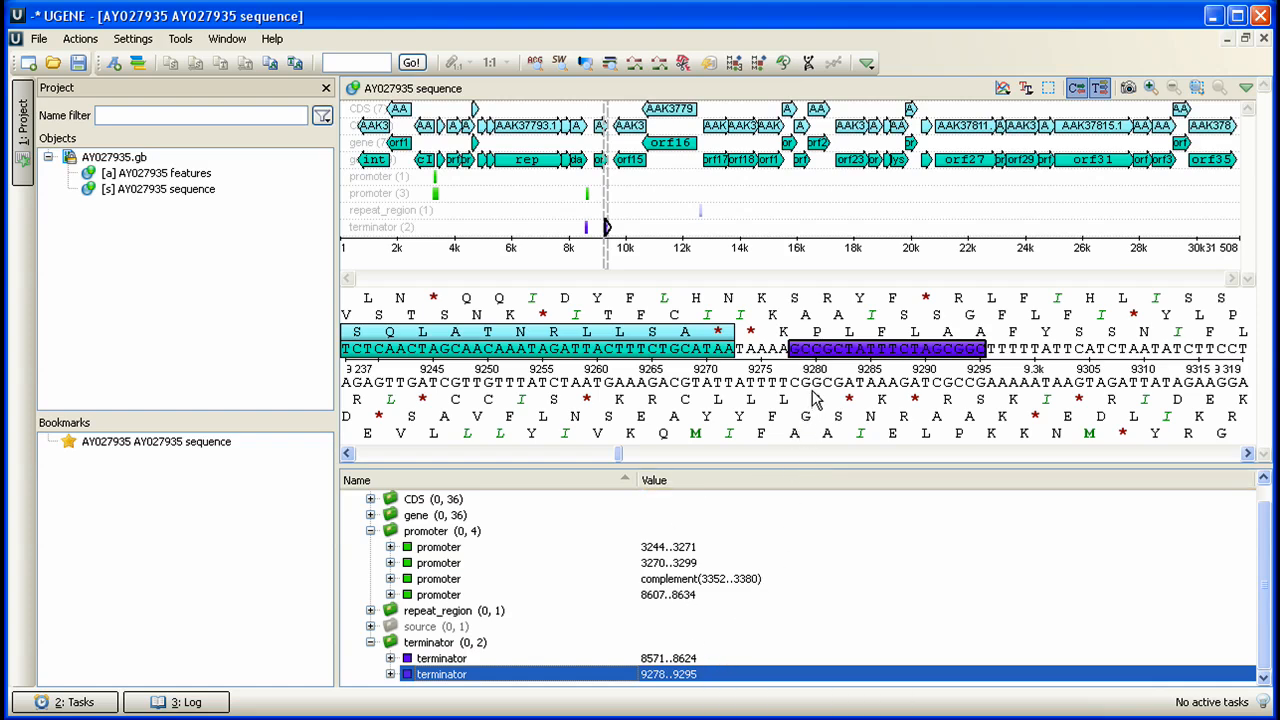
{"action": "mouse_move", "coordinate": [813, 397]}
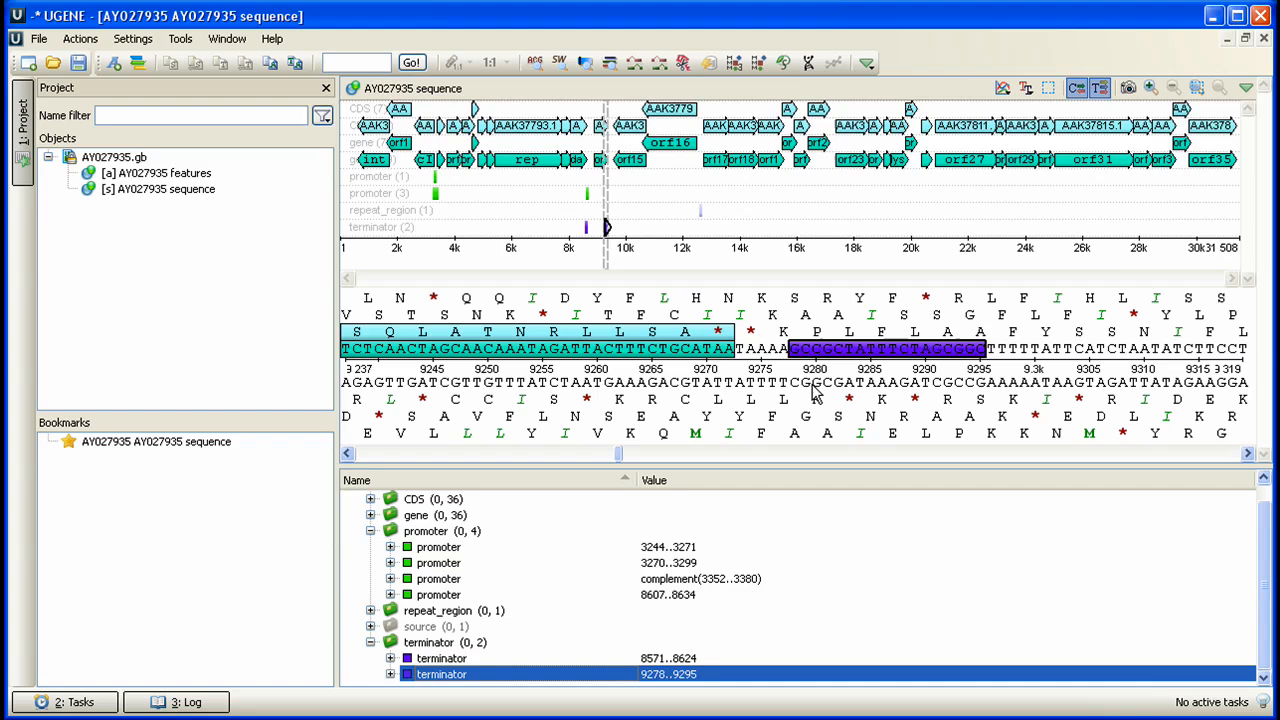
{"action": "mouse_move", "coordinate": [830, 350]}
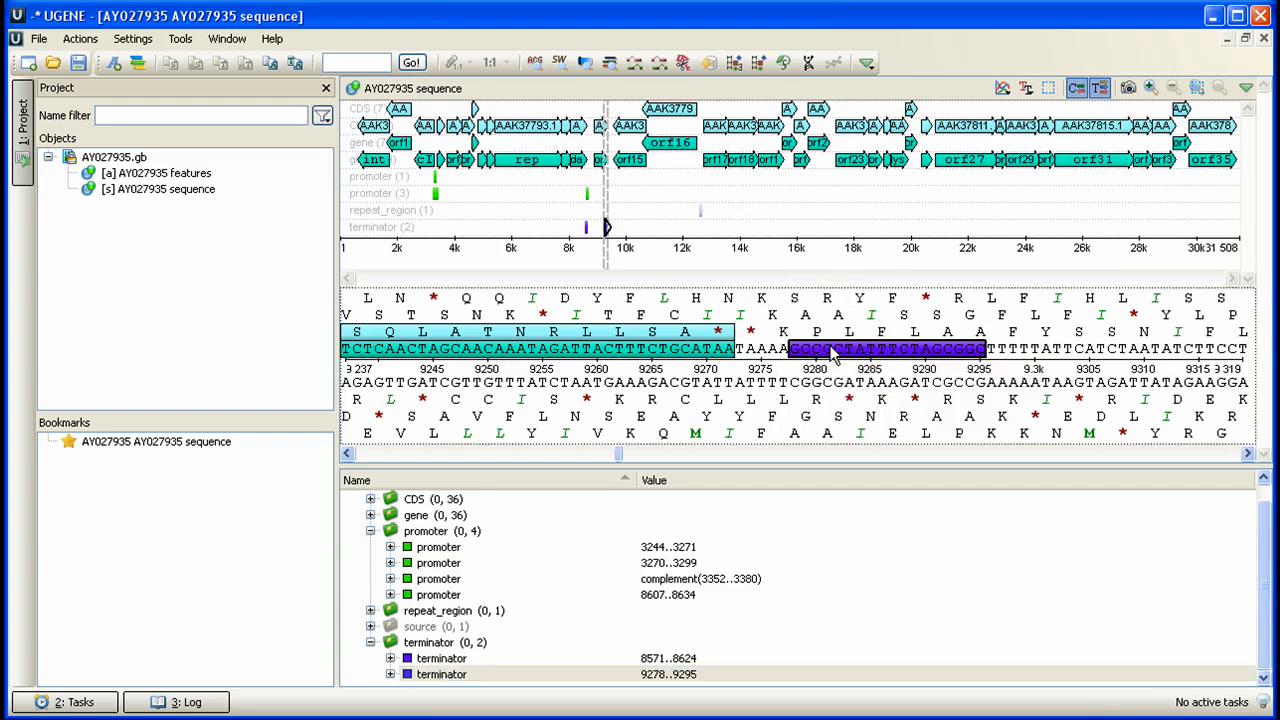
Launch Find pattern [Smith-Waterman] from the sequence view's context menu.
{"action": "right_click", "coordinate": [830, 350]}
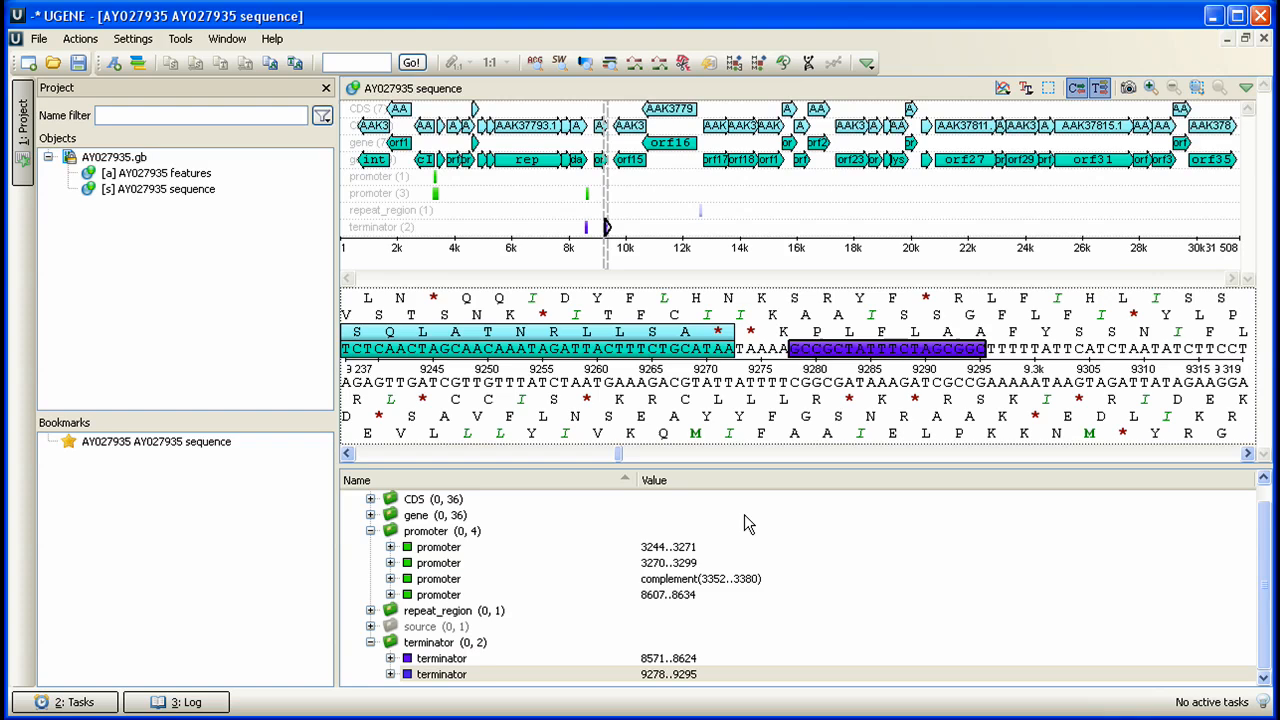
{"action": "mouse_move", "coordinate": [705, 398]}
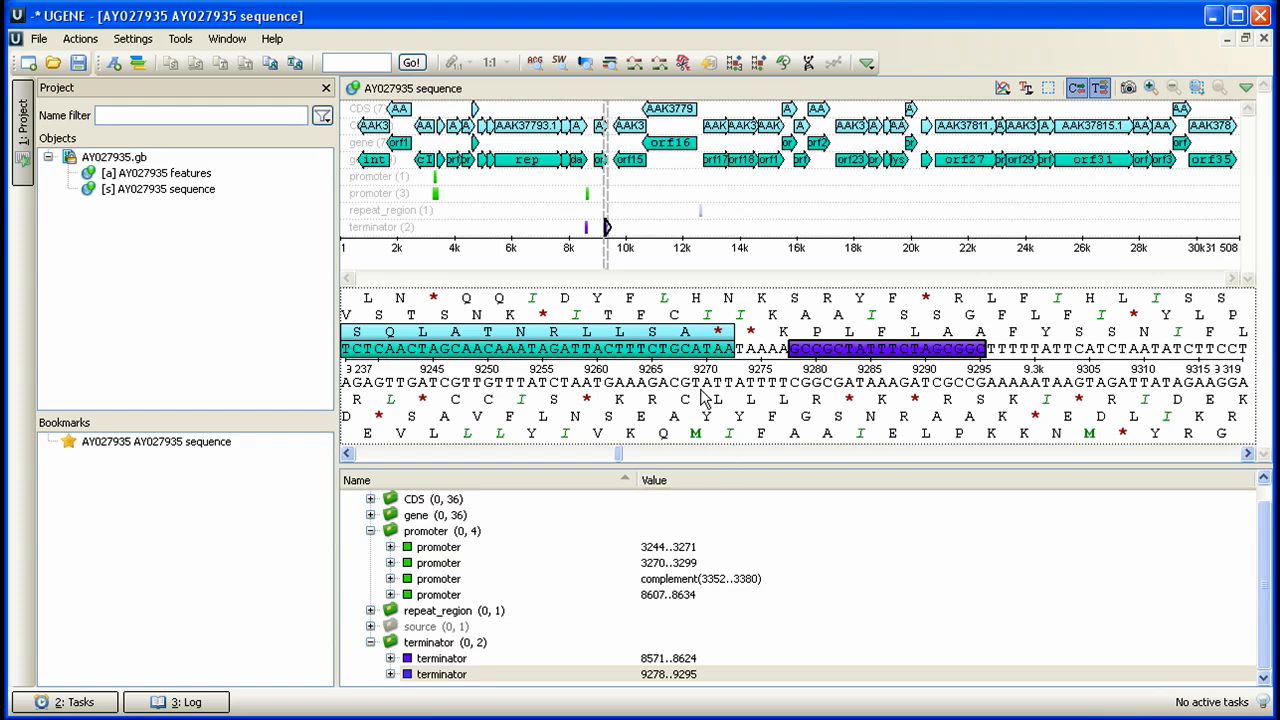
{"action": "right_click", "coordinate": [705, 400]}
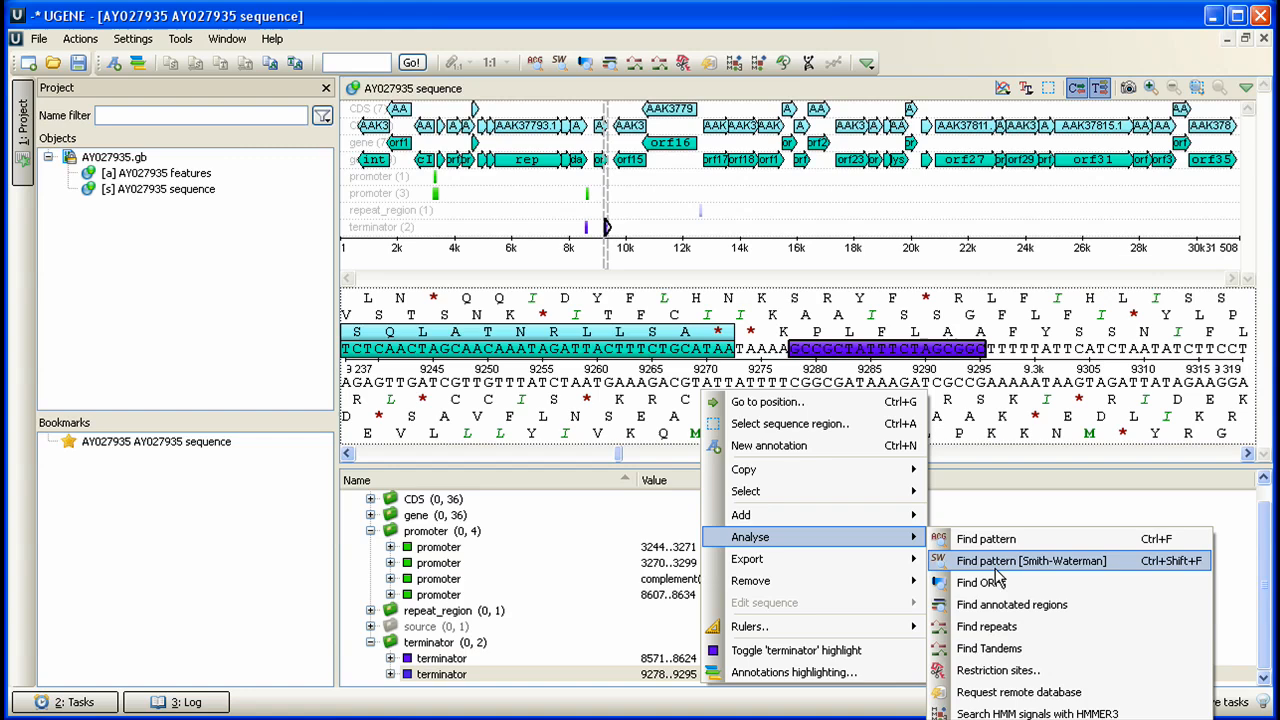
{"action": "left_click", "coordinate": [1031, 560]}
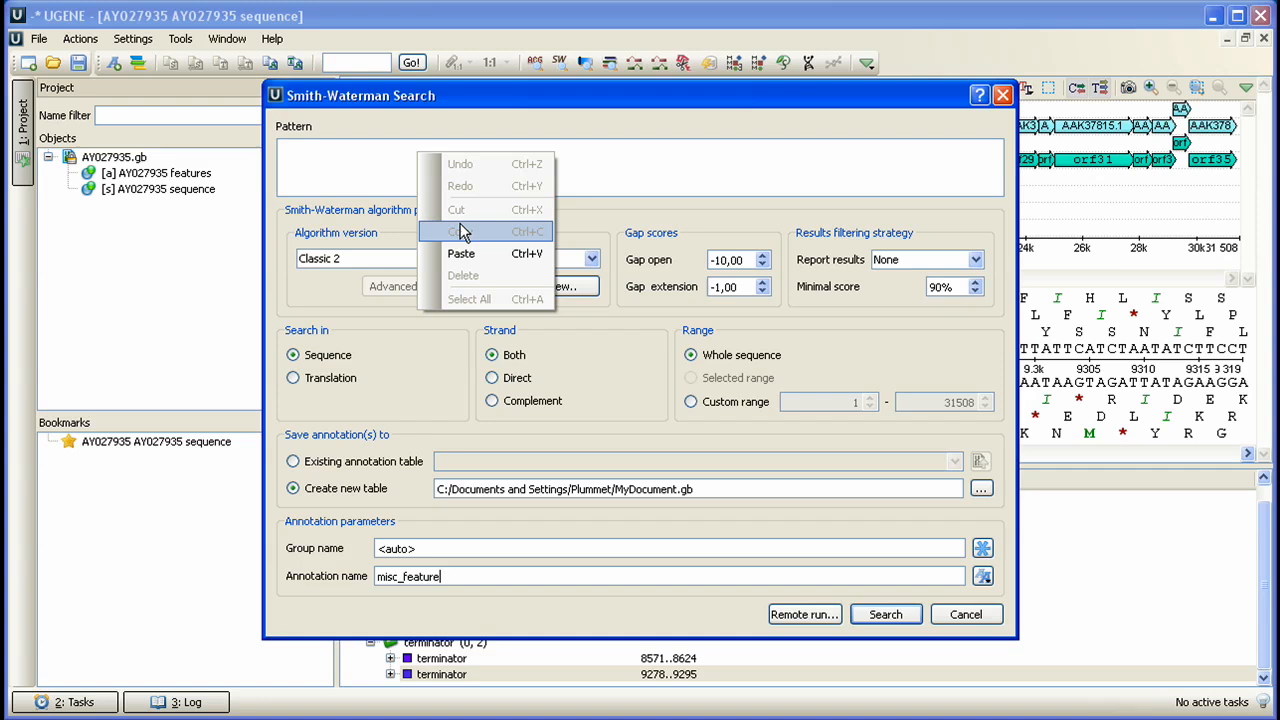
Paste pattern GCCGCTATTTCTAGCGGC, choose CUDA, and view the dna.txt scoring matrix.
{"action": "left_click", "coordinate": [461, 253]}
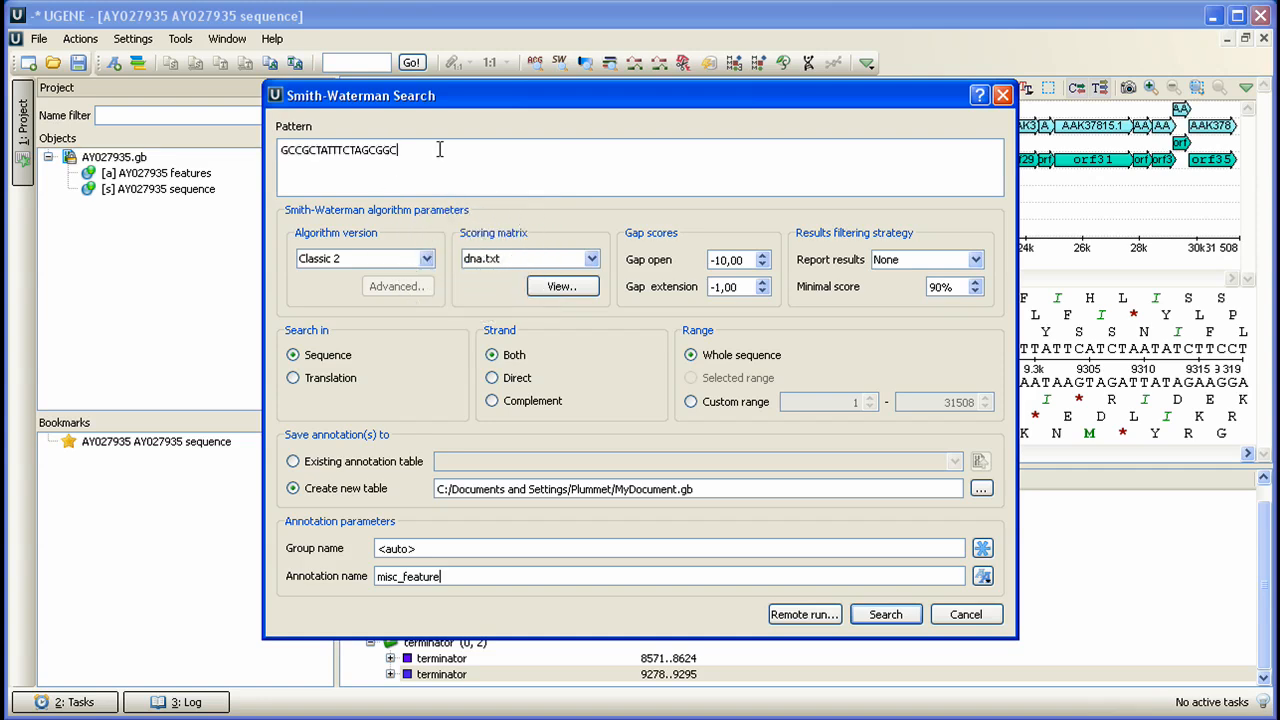
{"action": "mouse_move", "coordinate": [420, 248]}
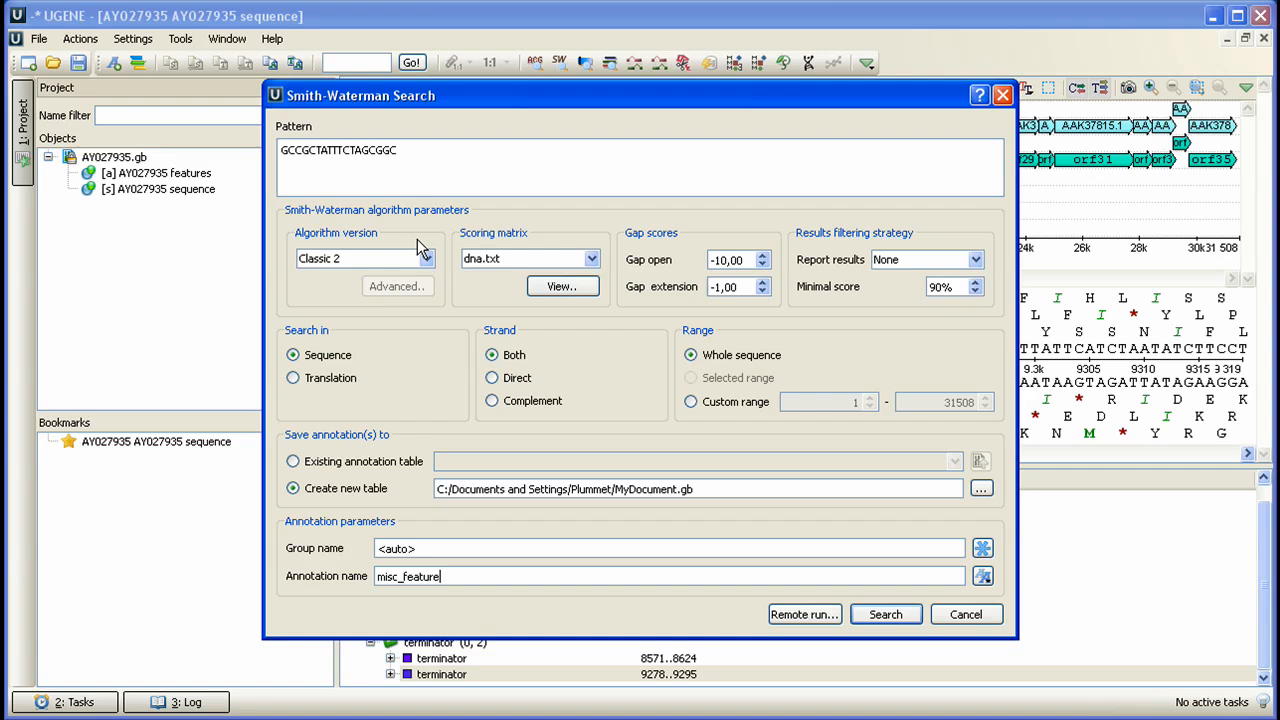
{"action": "left_click", "coordinate": [425, 258]}
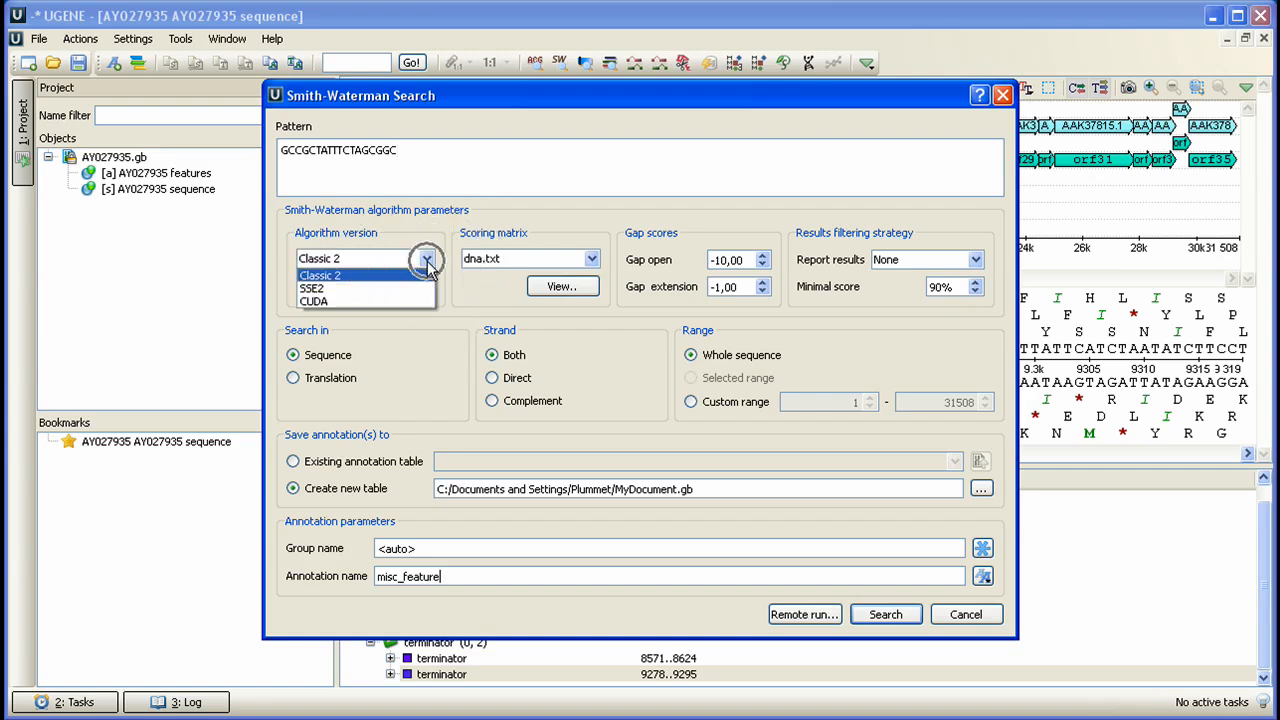
{"action": "mouse_move", "coordinate": [397, 288]}
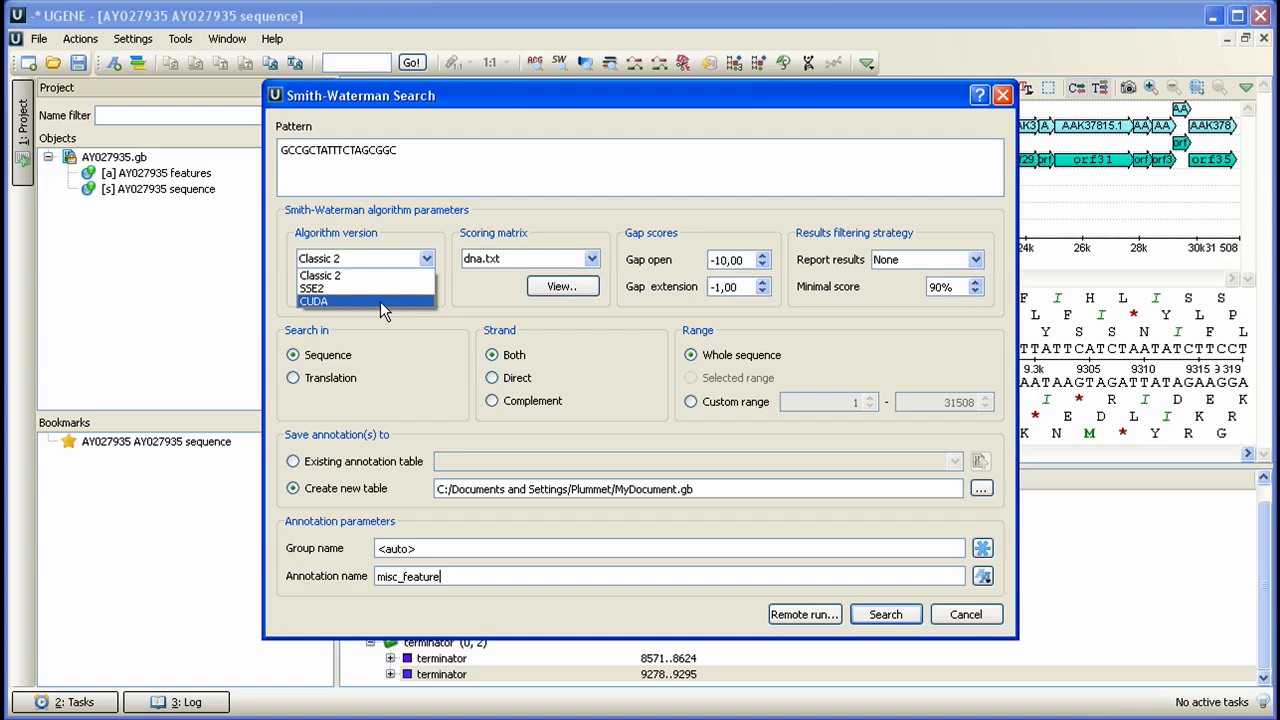
{"action": "left_click", "coordinate": [314, 301]}
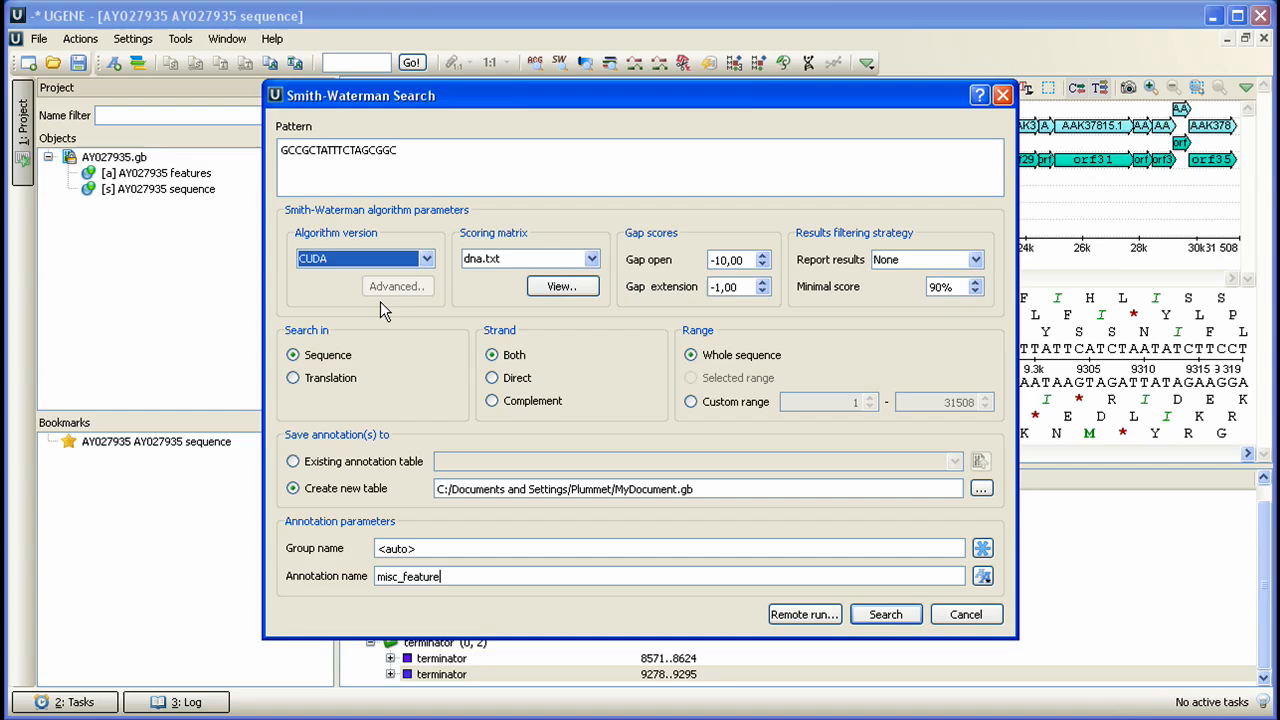
{"action": "mouse_move", "coordinate": [483, 298]}
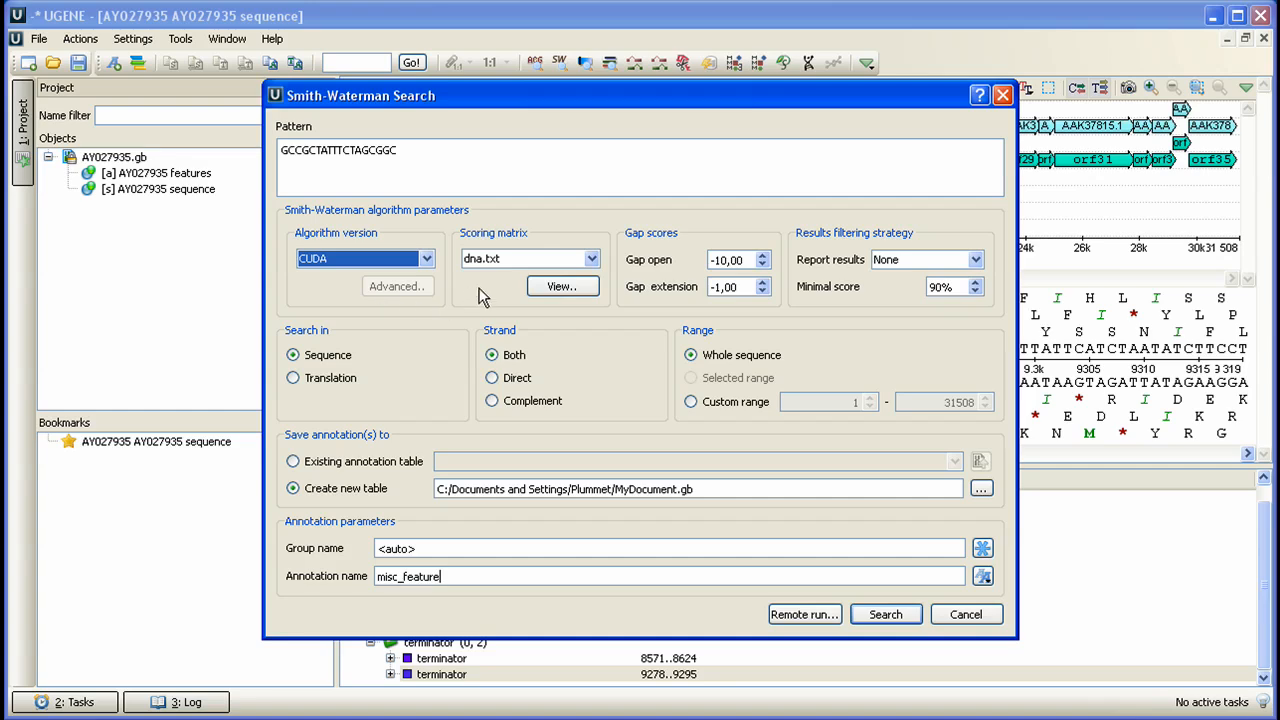
{"action": "left_click", "coordinate": [561, 286]}
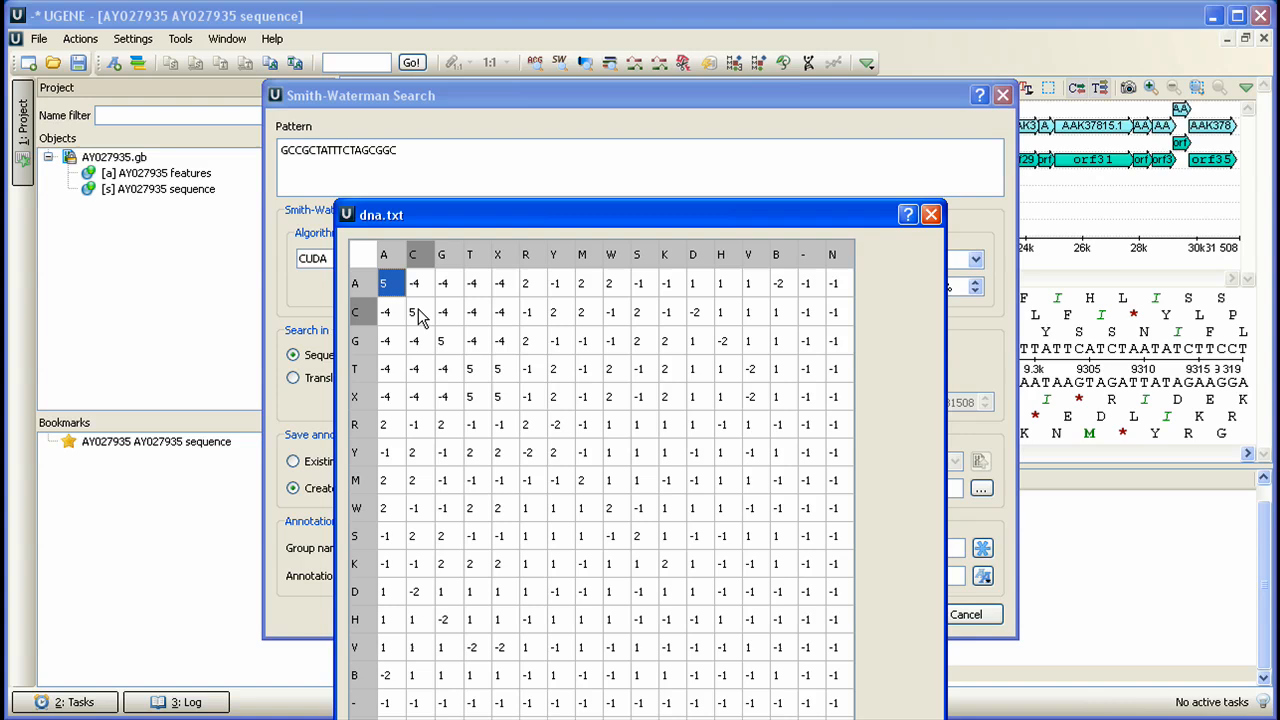
Check the G-G, T-T and R-T scores in dna.txt, then close the viewer.
{"action": "left_click", "coordinate": [441, 341]}
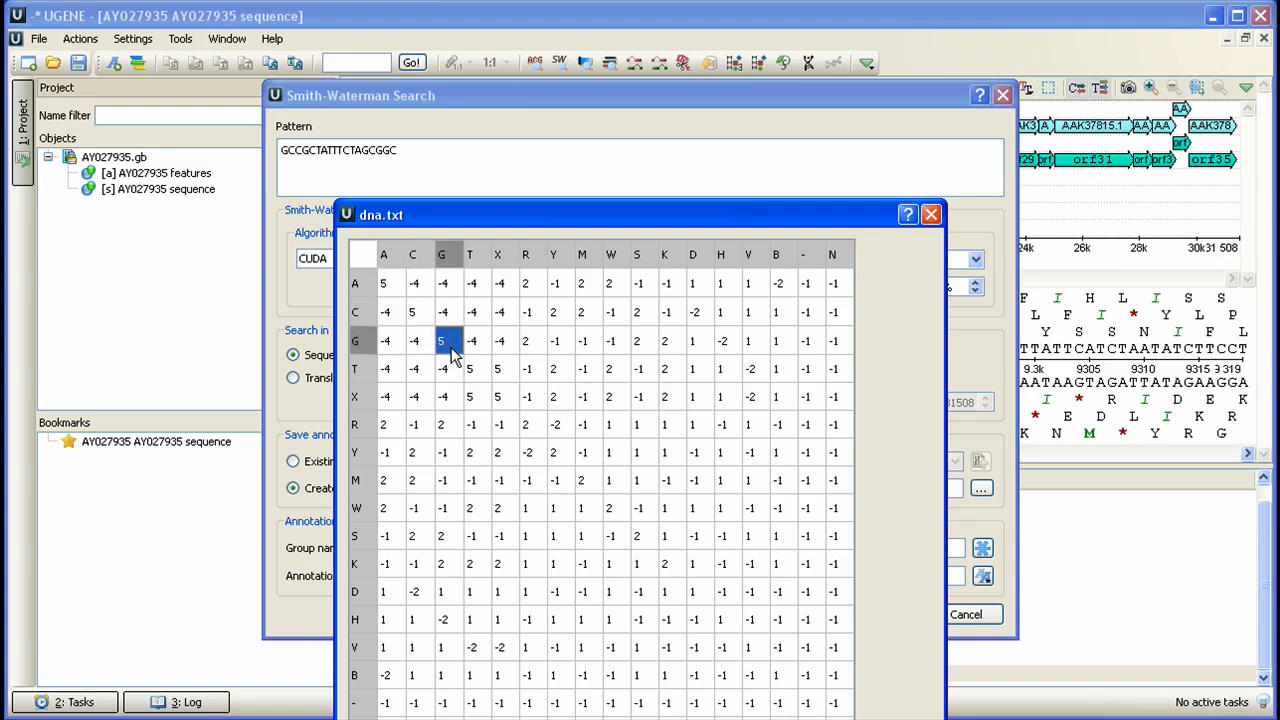
{"action": "left_click", "coordinate": [469, 368]}
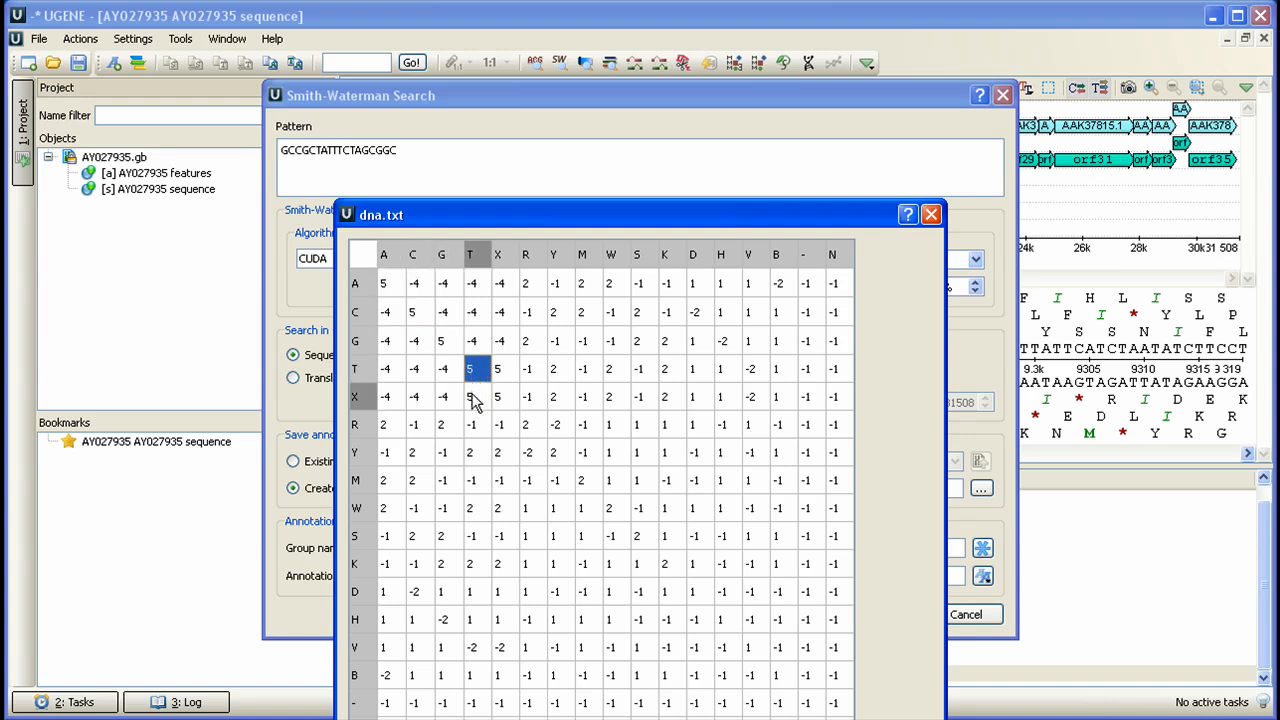
{"action": "left_click", "coordinate": [472, 424]}
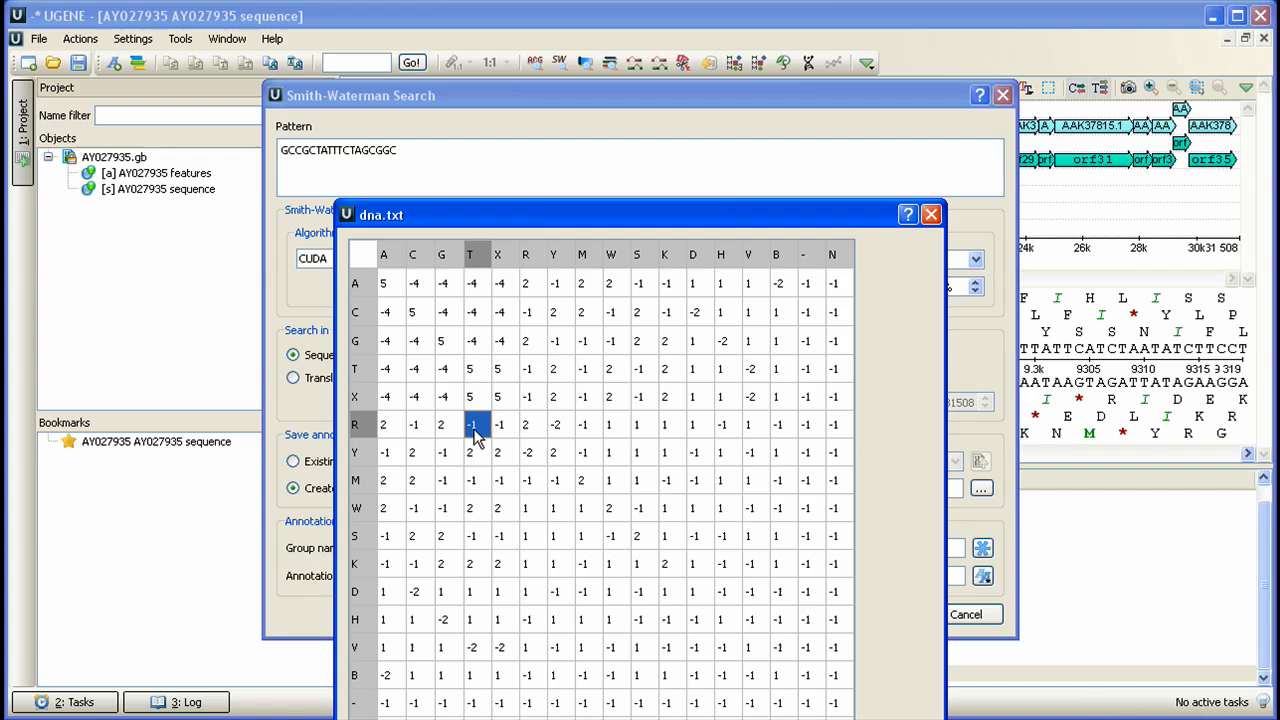
{"action": "mouse_move", "coordinate": [623, 400]}
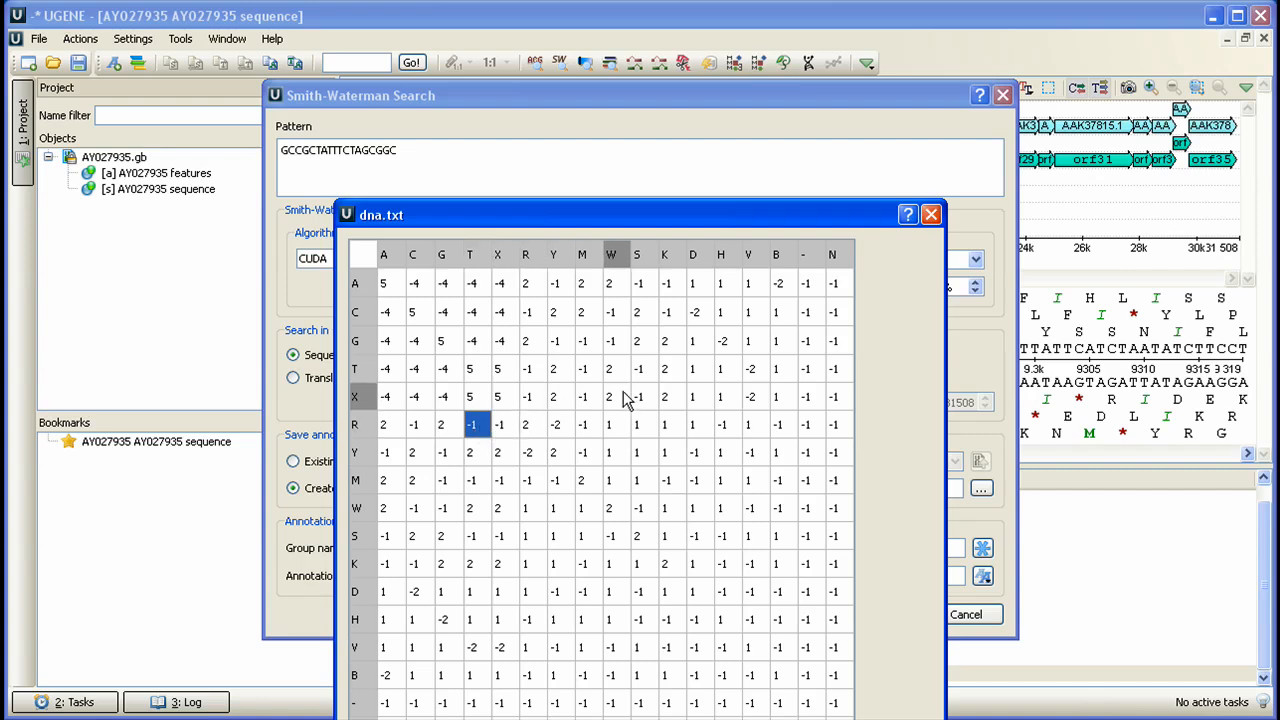
{"action": "left_click", "coordinate": [929, 213]}
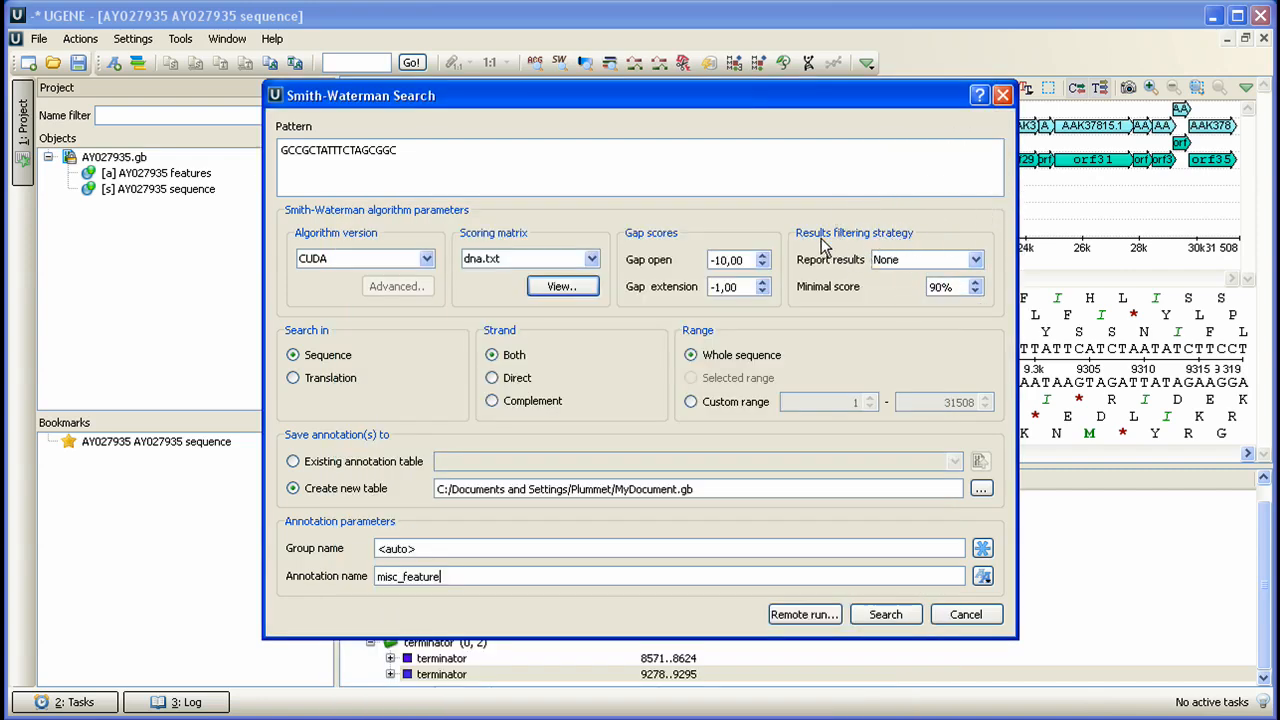
{"action": "mouse_move", "coordinate": [724, 291]}
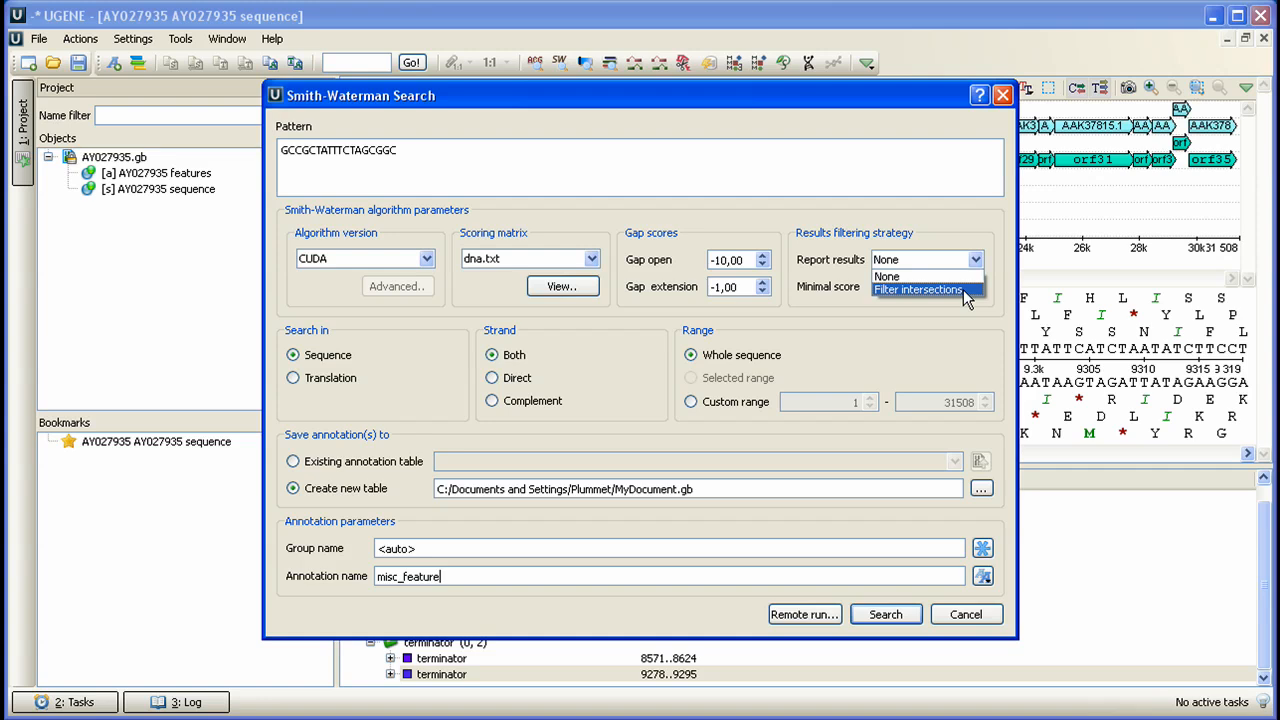
{"action": "mouse_move", "coordinate": [886, 276]}
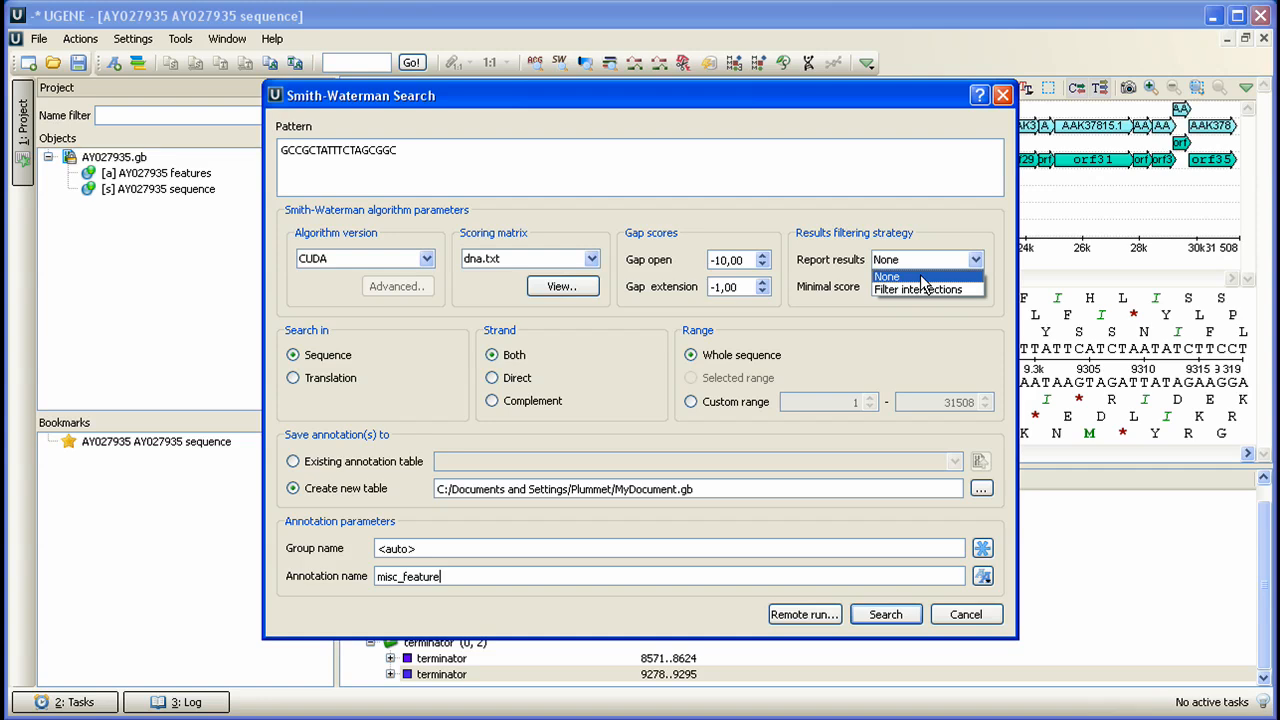
{"action": "mouse_move", "coordinate": [918, 289]}
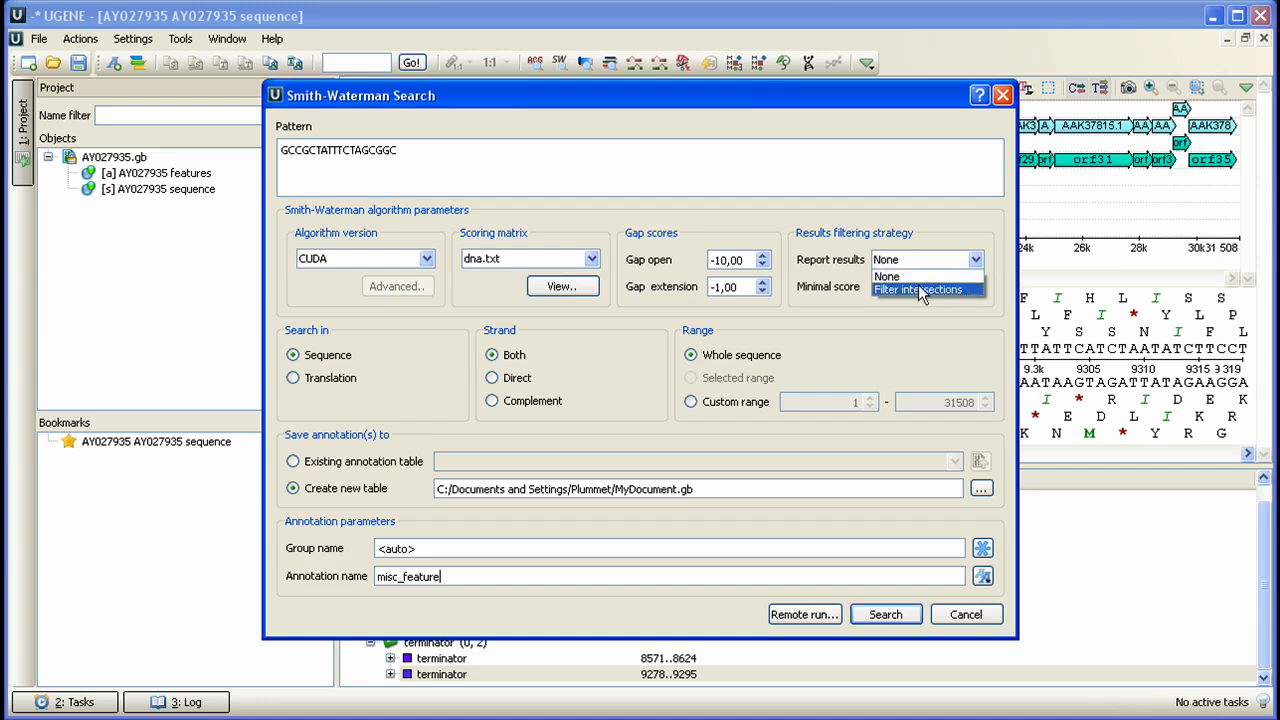
Set Report results to Filter intersections and Minimal score to 60%.
{"action": "left_click", "coordinate": [917, 289]}
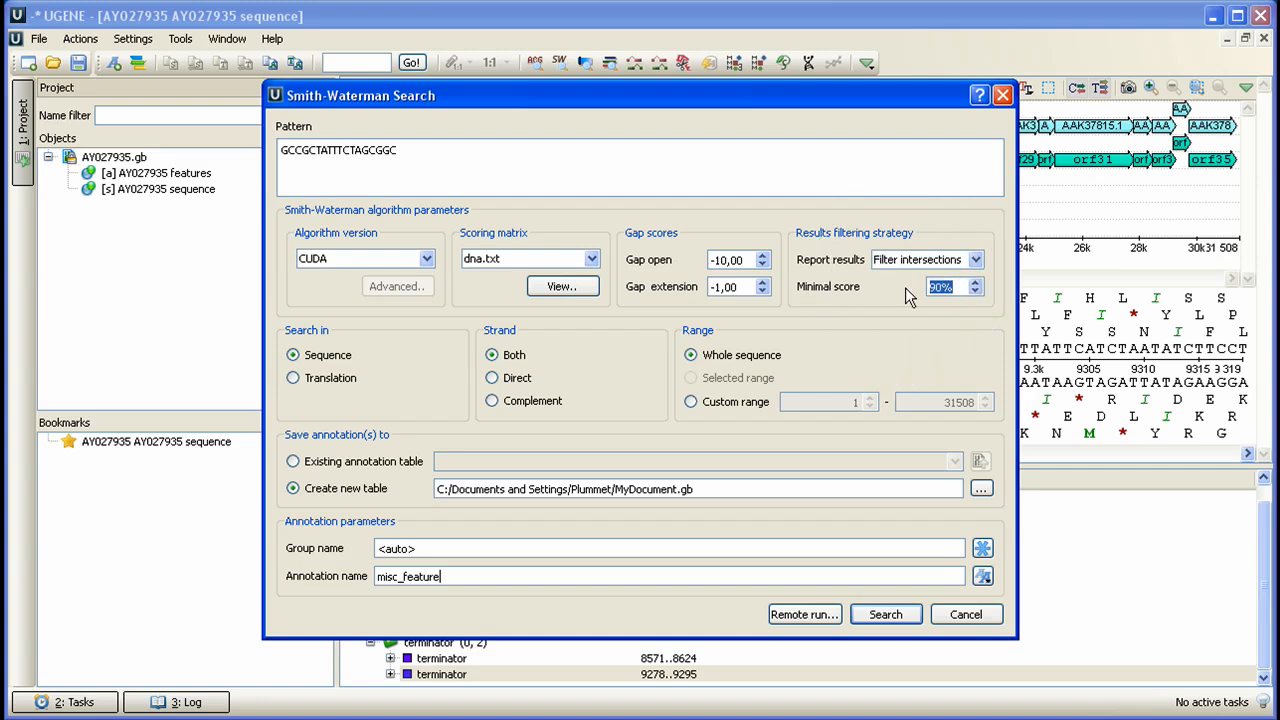
{"action": "left_click", "coordinate": [990, 281]}
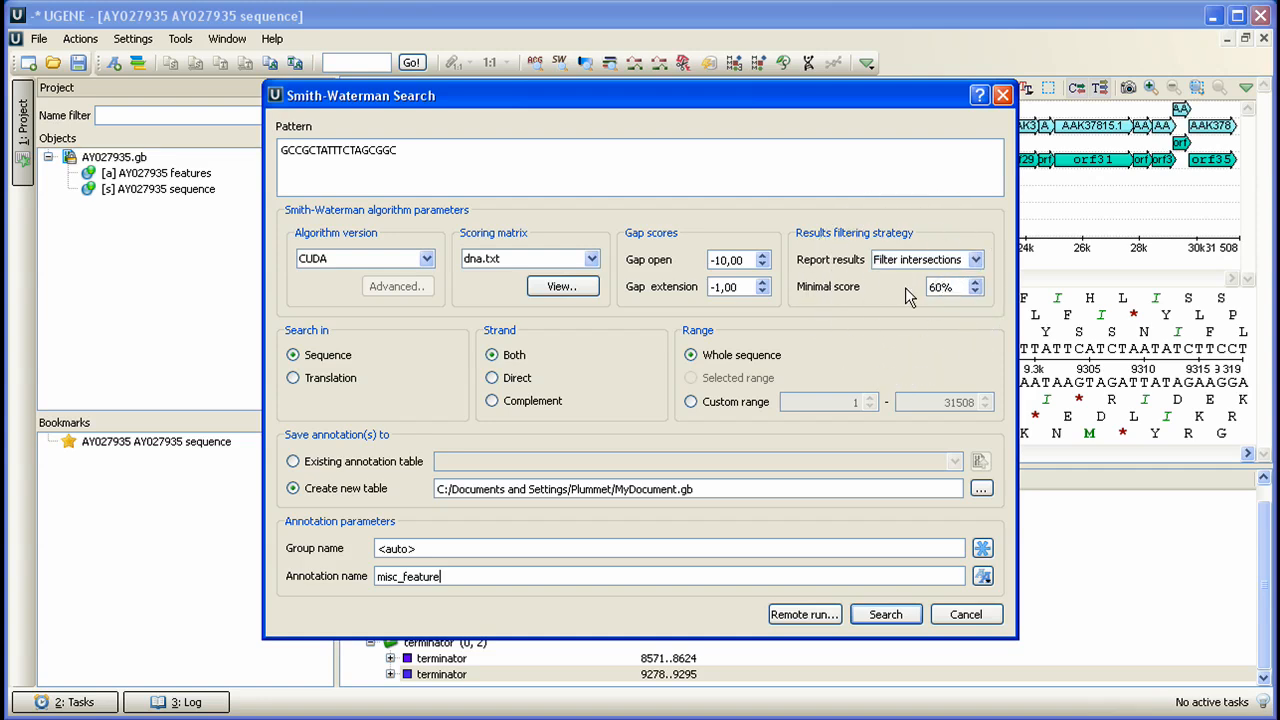
{"action": "mouse_move", "coordinate": [518, 335]}
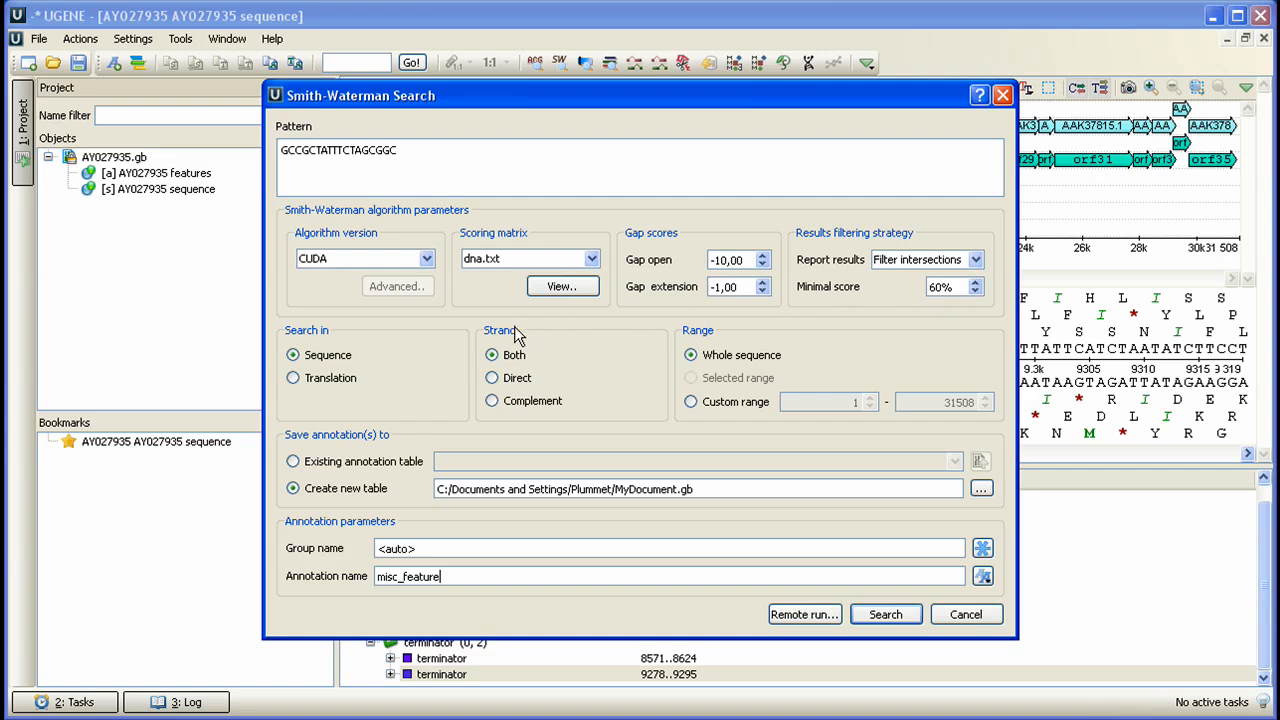
{"action": "mouse_move", "coordinate": [403, 383]}
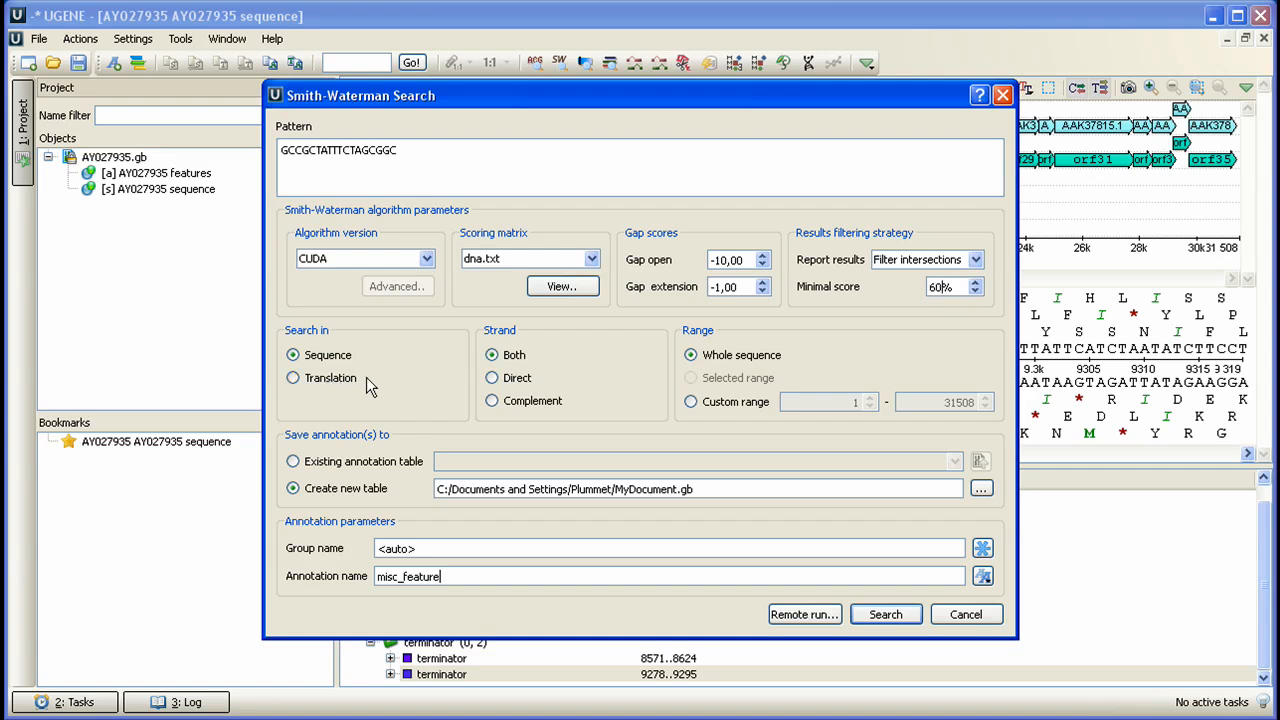
{"action": "mouse_move", "coordinate": [491, 377]}
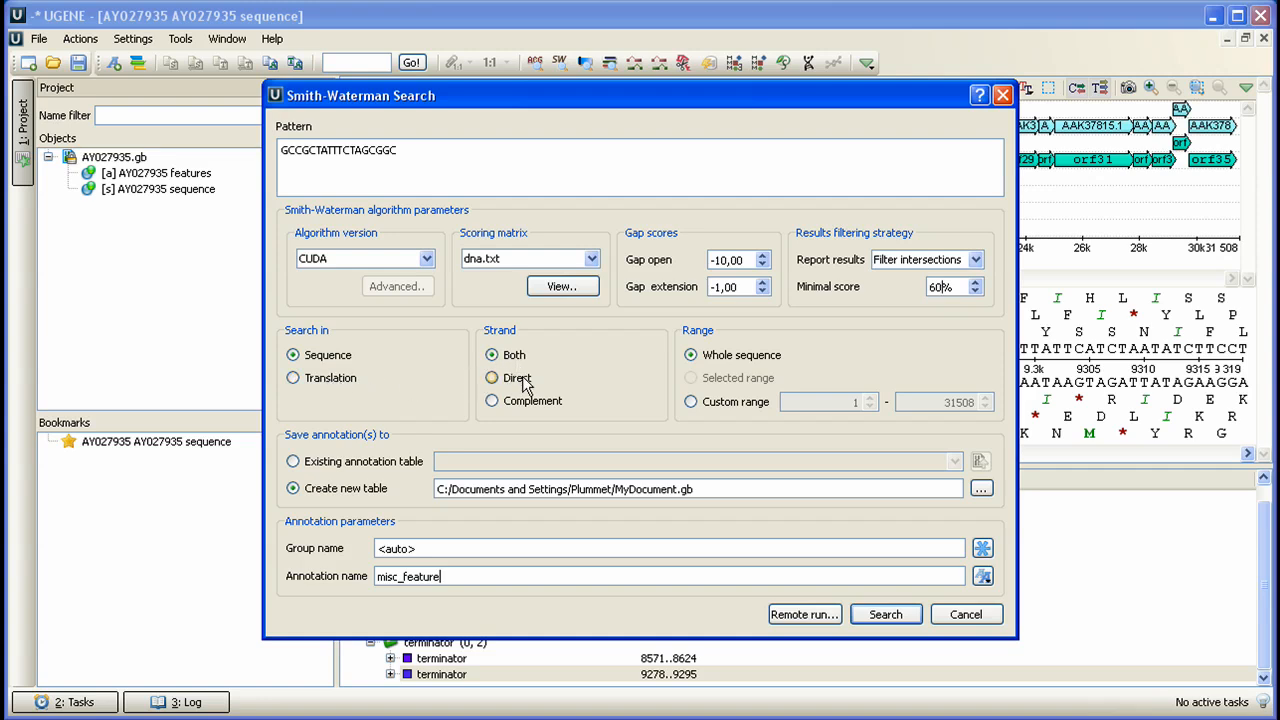
{"action": "left_click", "coordinate": [491, 355]}
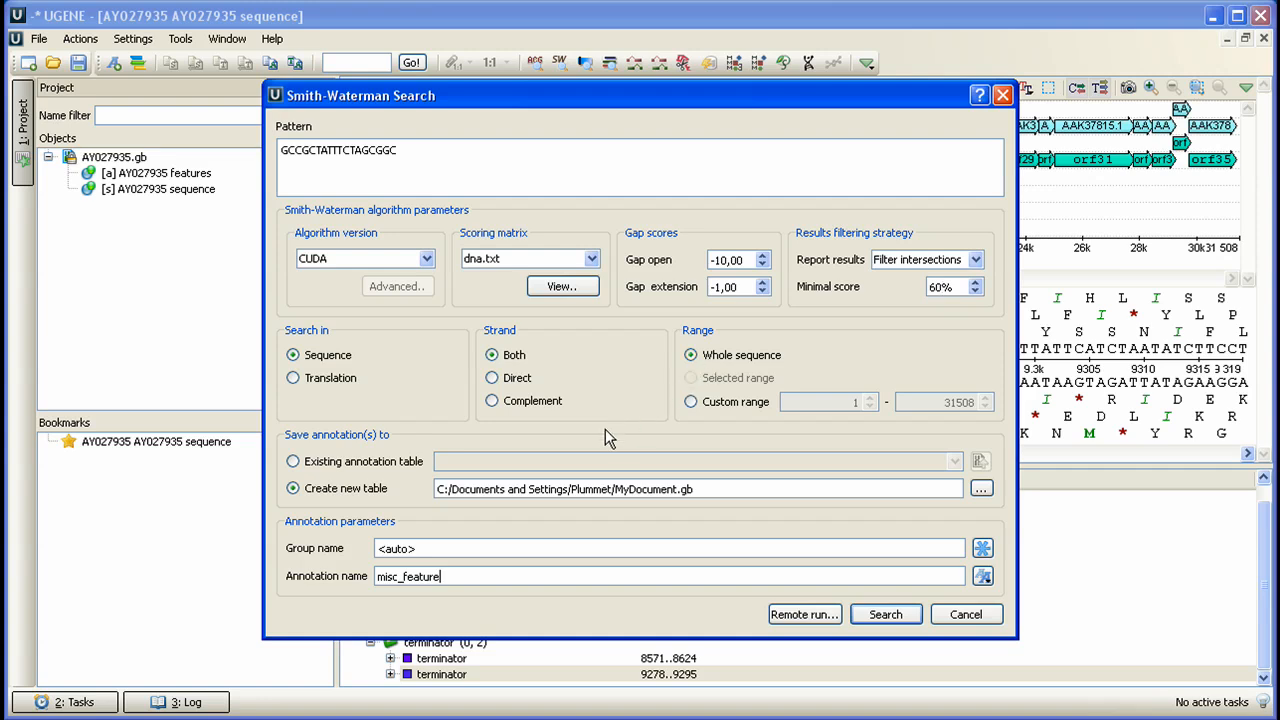
{"action": "mouse_move", "coordinate": [374, 503]}
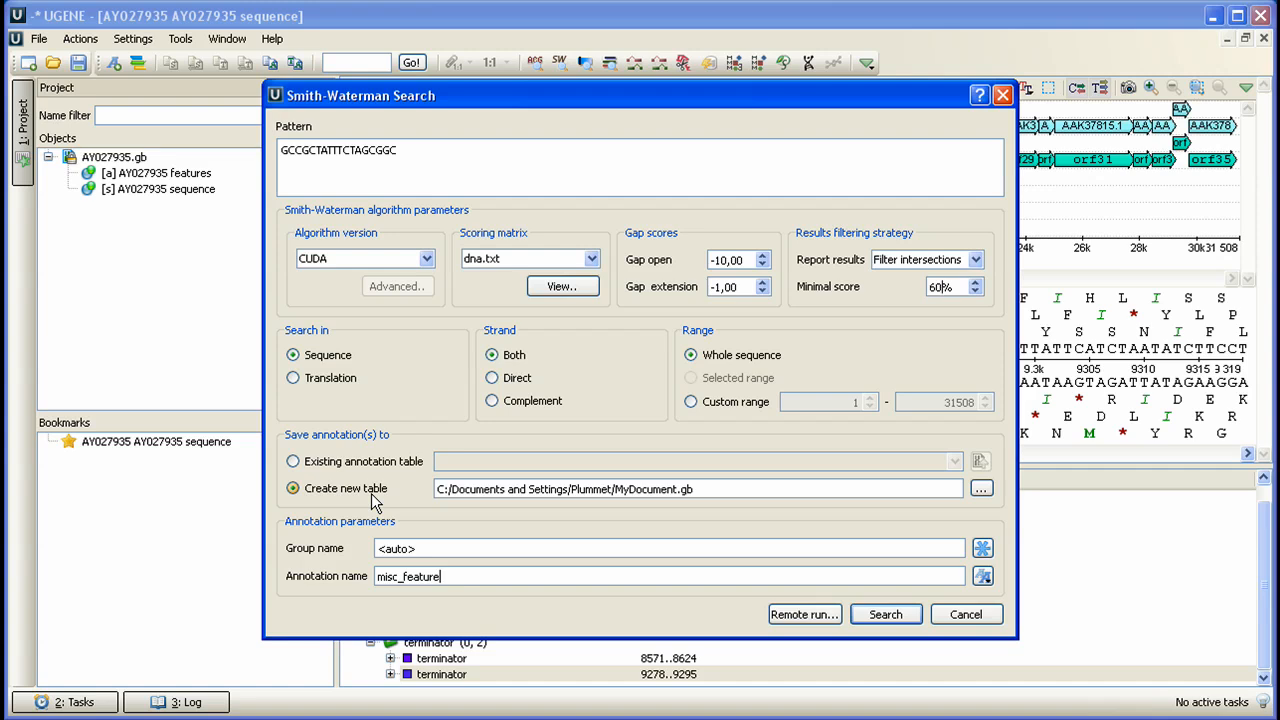
{"action": "mouse_move", "coordinate": [625, 493]}
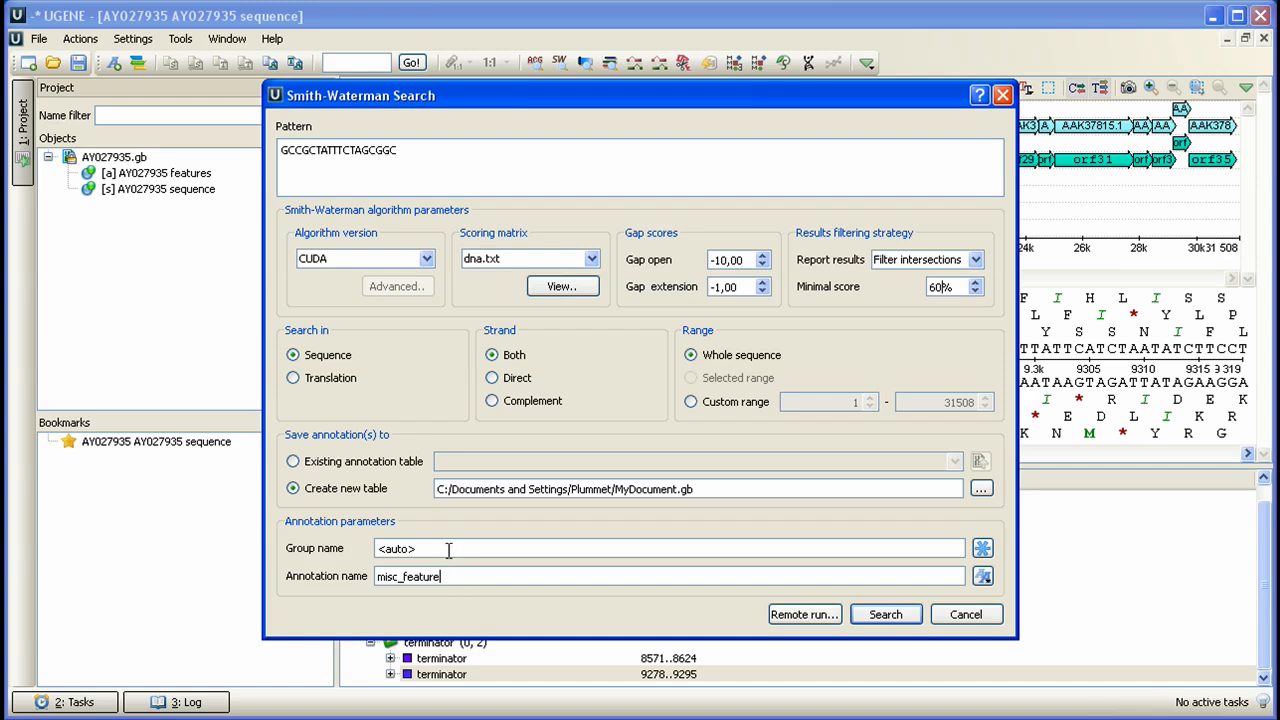
Name the group 'similar regions' and annotations 'term', then run the search.
{"action": "type", "text": "similar regions"}
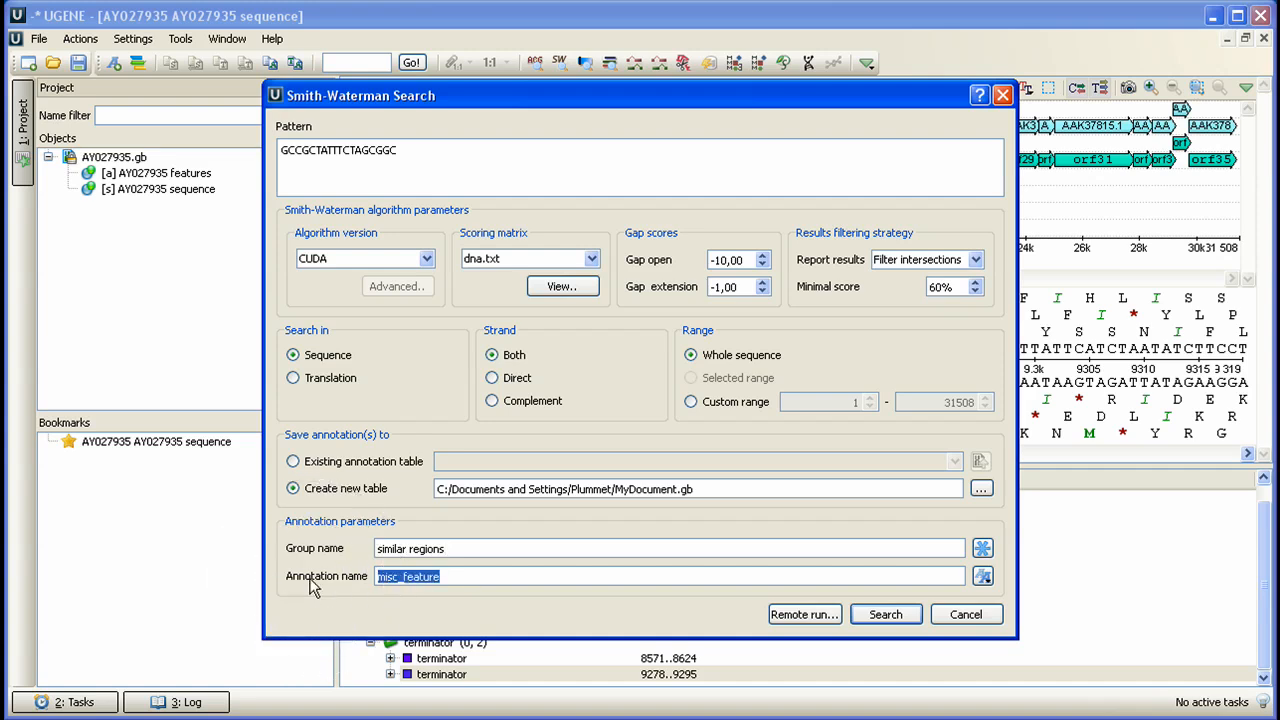
{"action": "type", "text": "term"}
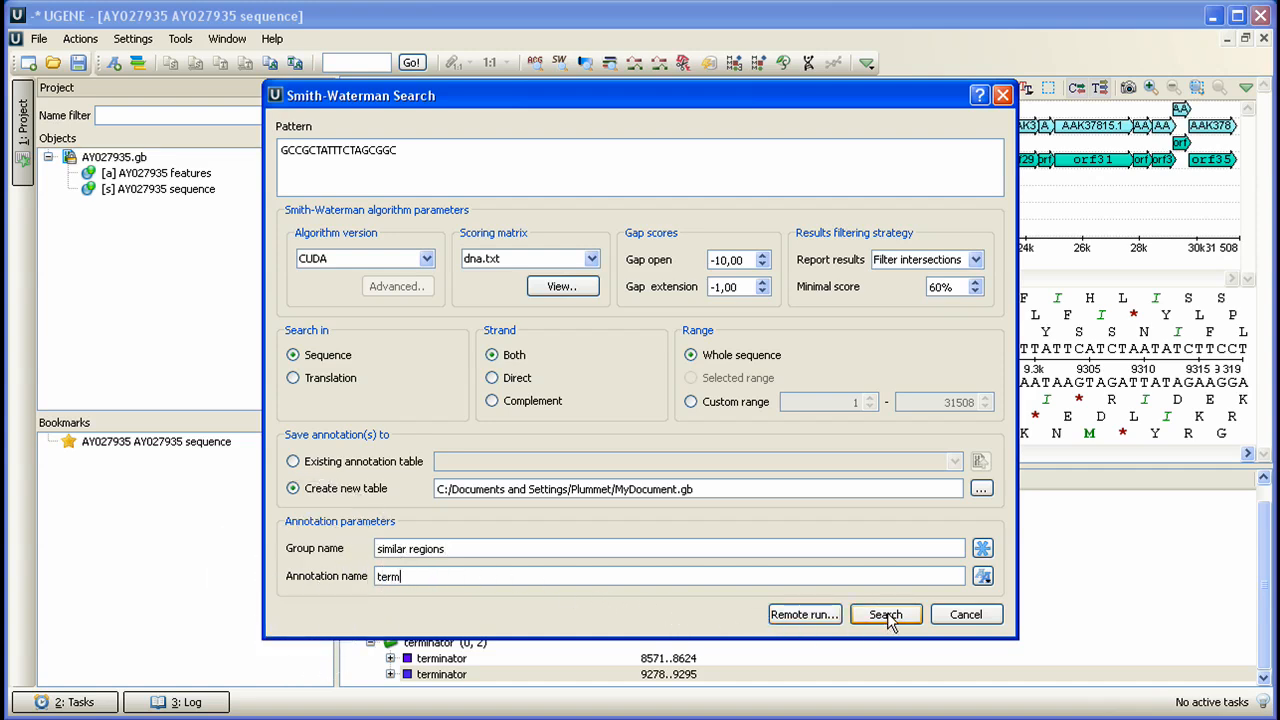
{"action": "left_click", "coordinate": [885, 614]}
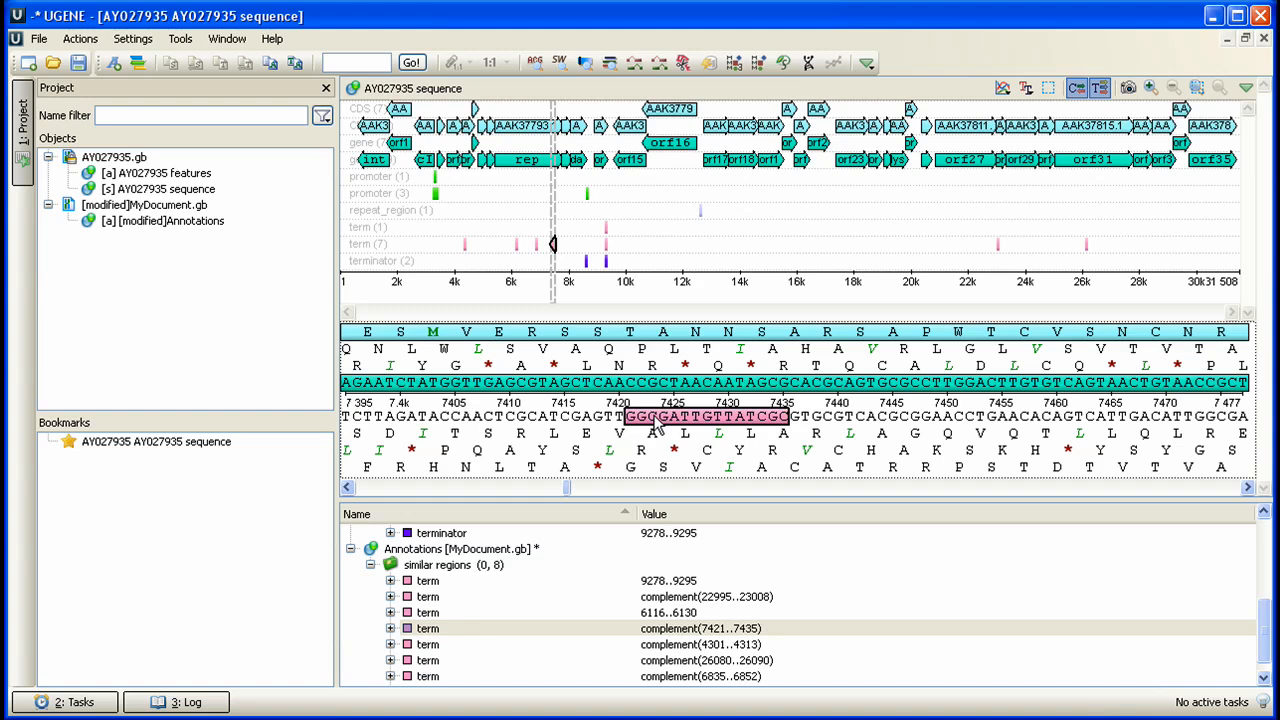
{"action": "mouse_move", "coordinate": [610, 250]}
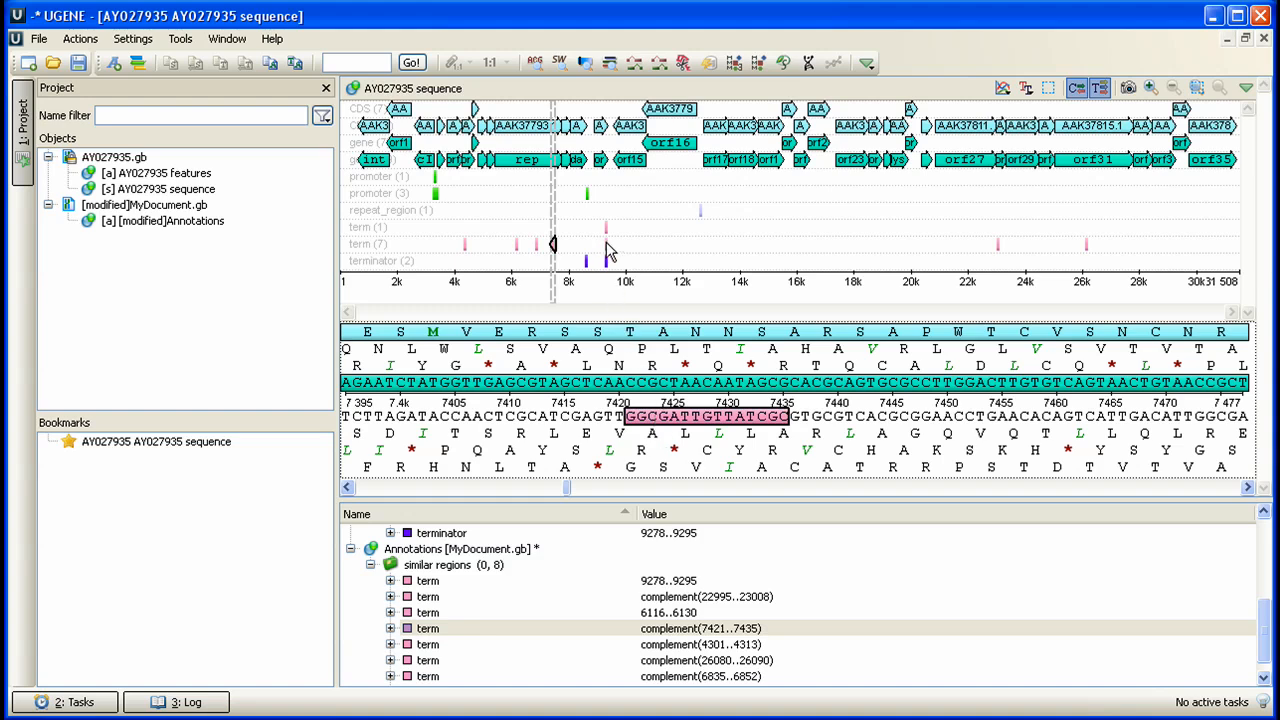
{"action": "mouse_move", "coordinate": [608, 250]}
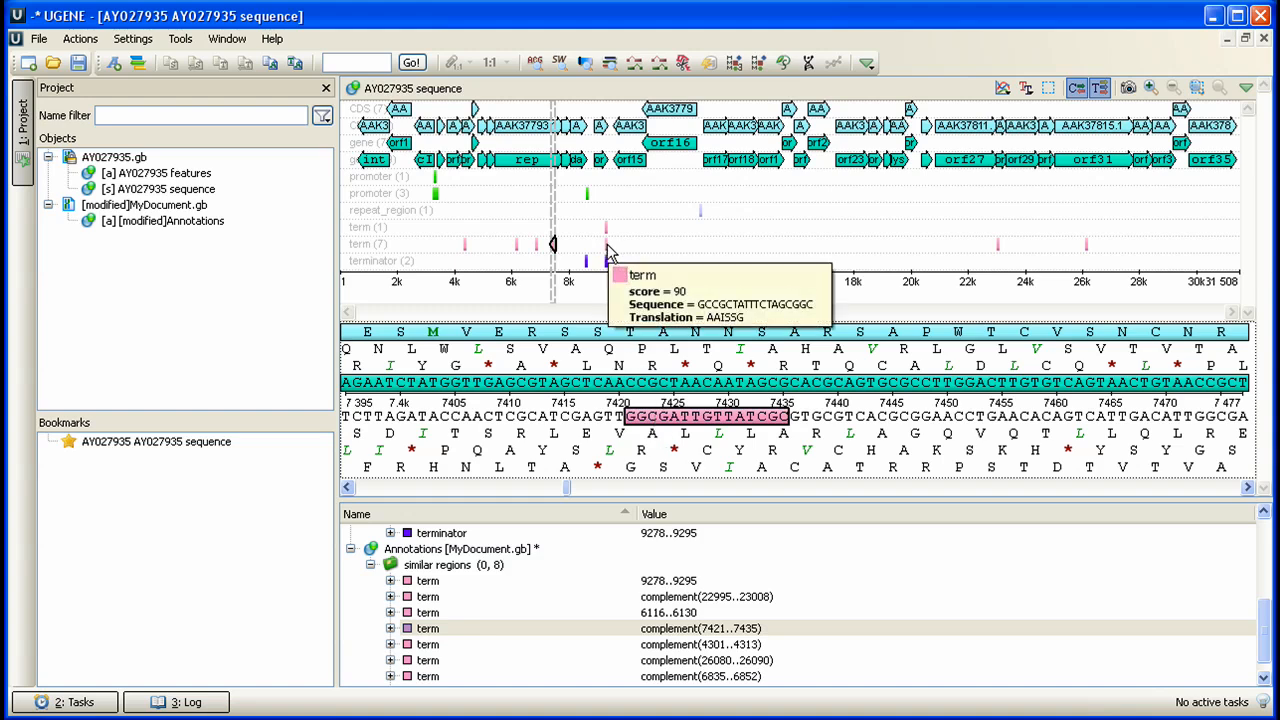
Show the scores of the term hits: 90 for 9278..9295 and 57 for 7421..7435.
{"action": "left_click", "coordinate": [391, 580]}
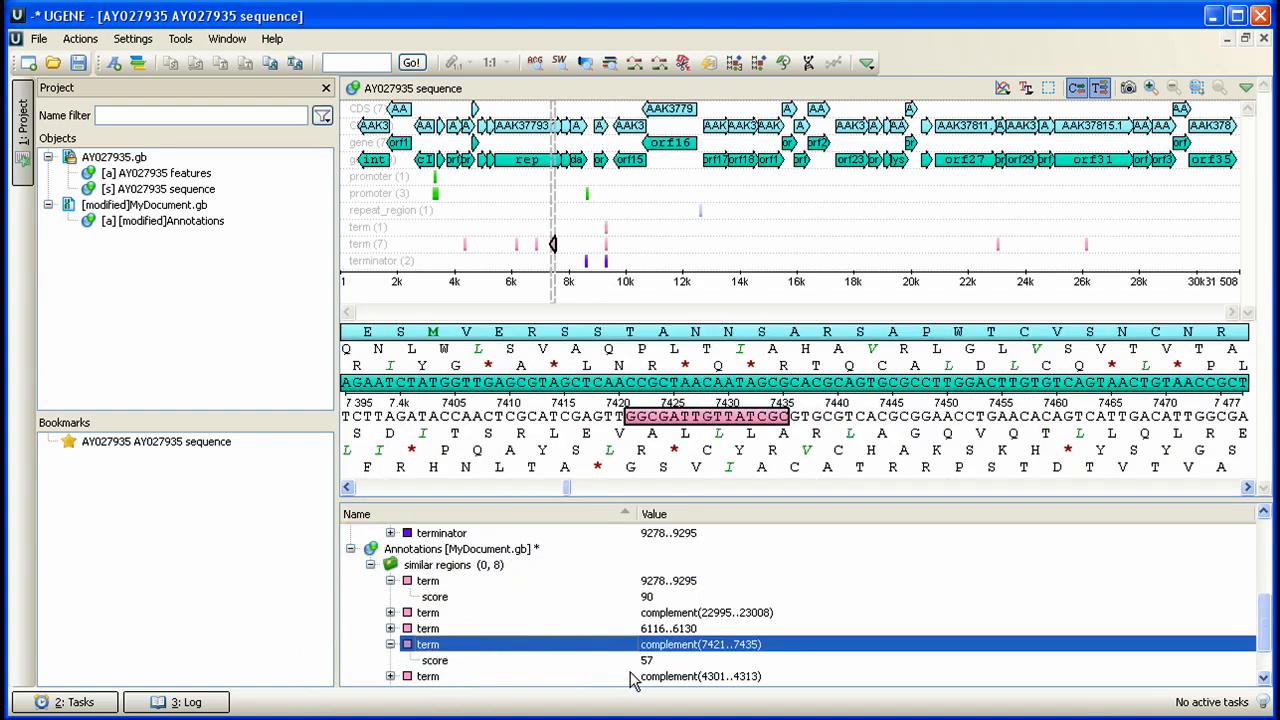
{"action": "left_click", "coordinate": [435, 660]}
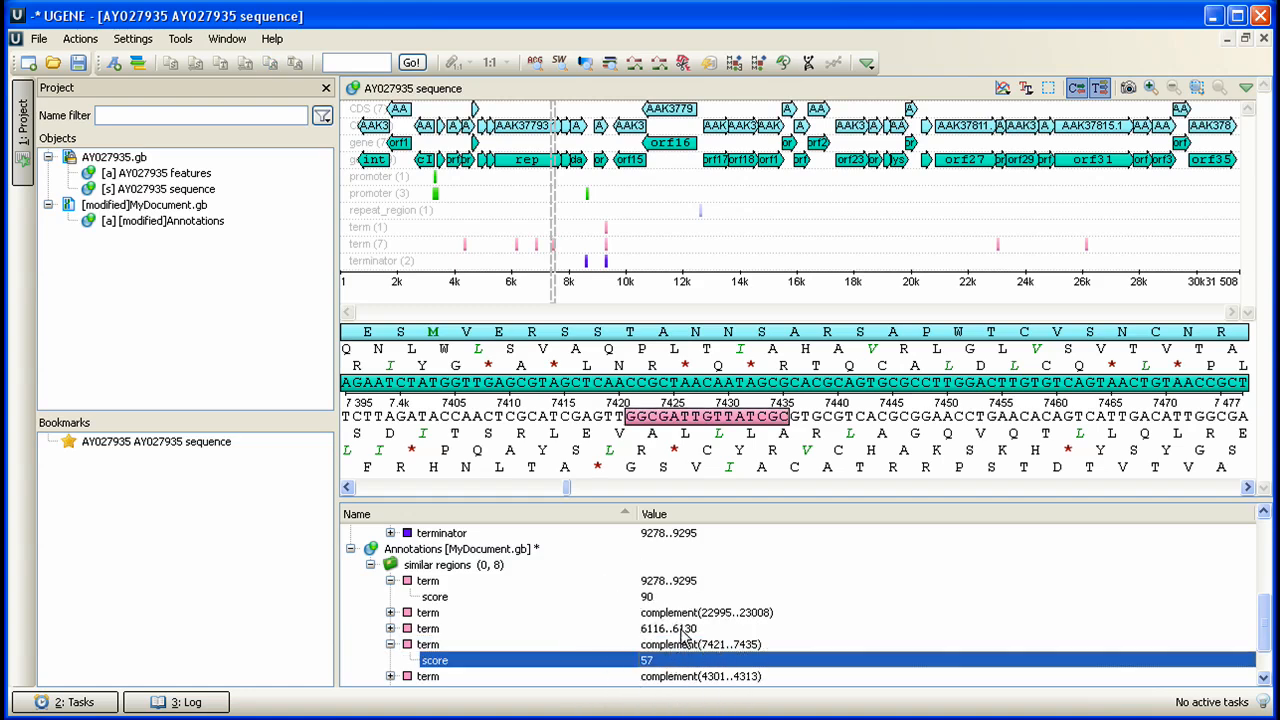
{"action": "mouse_move", "coordinate": [685, 533]}
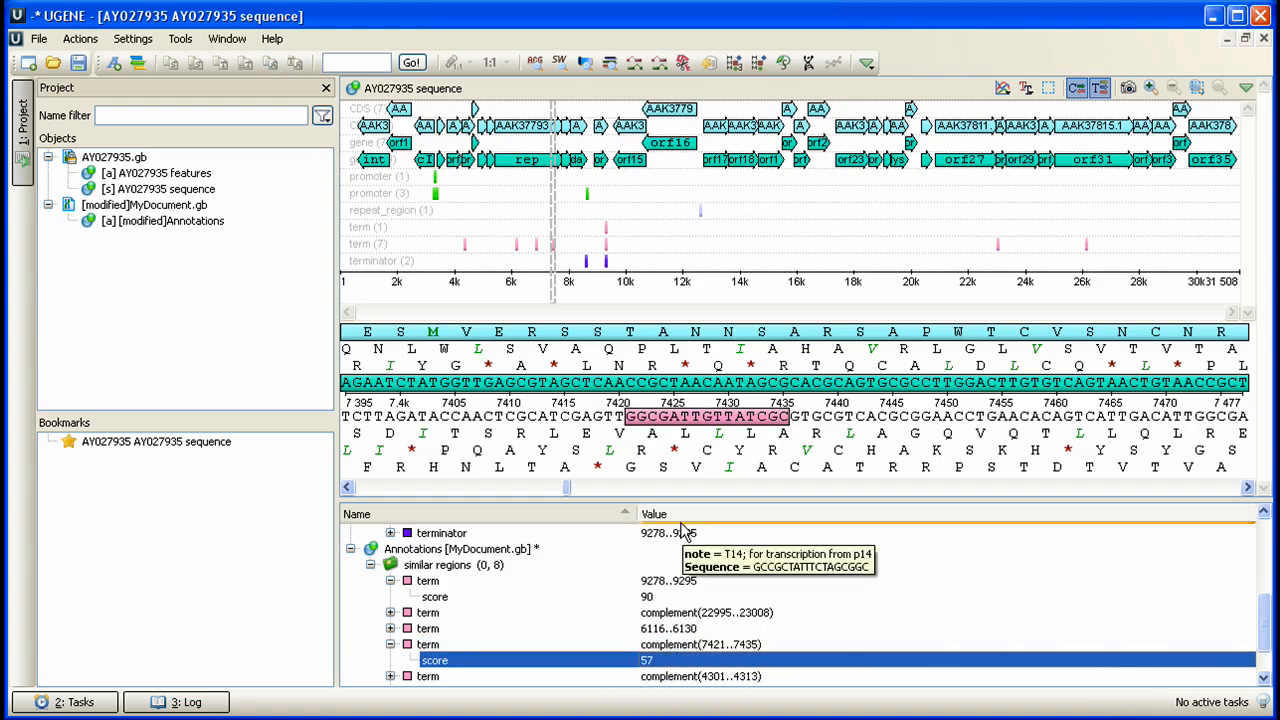
{"action": "mouse_move", "coordinate": [684, 528]}
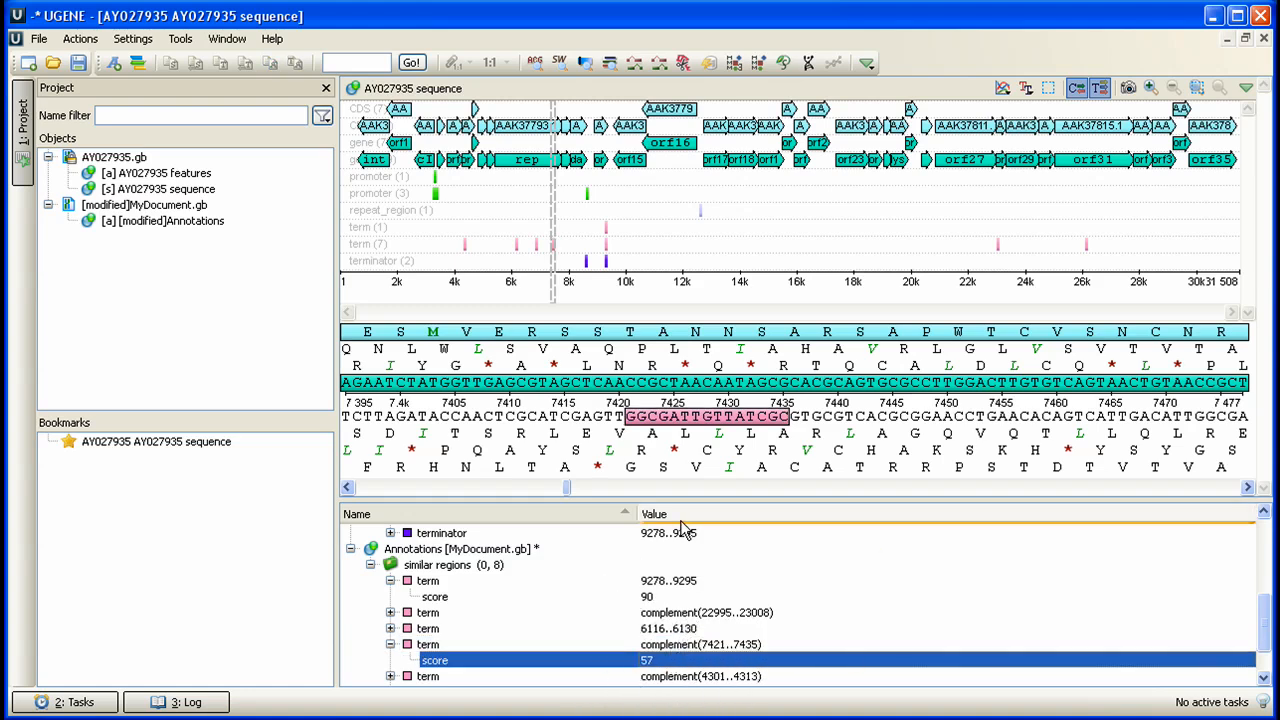